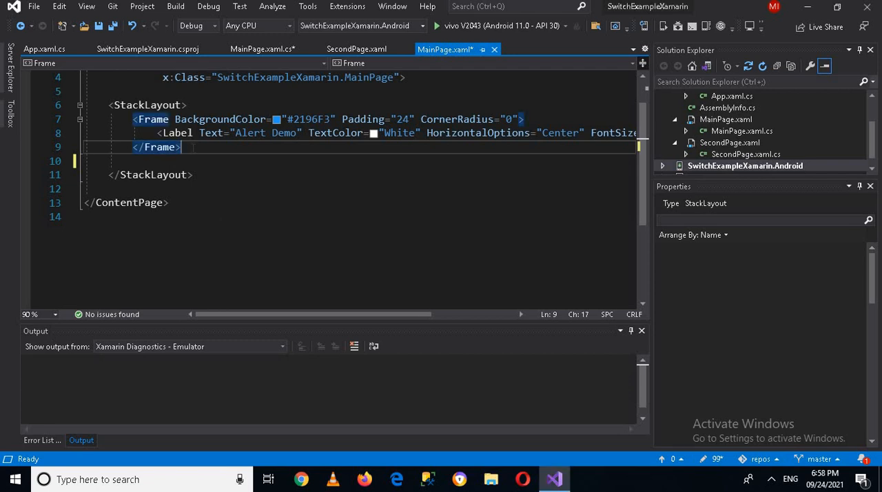
Below the Frame, add a Button with Text "Display Alert" and BackgroundColor Red.
key("enter")
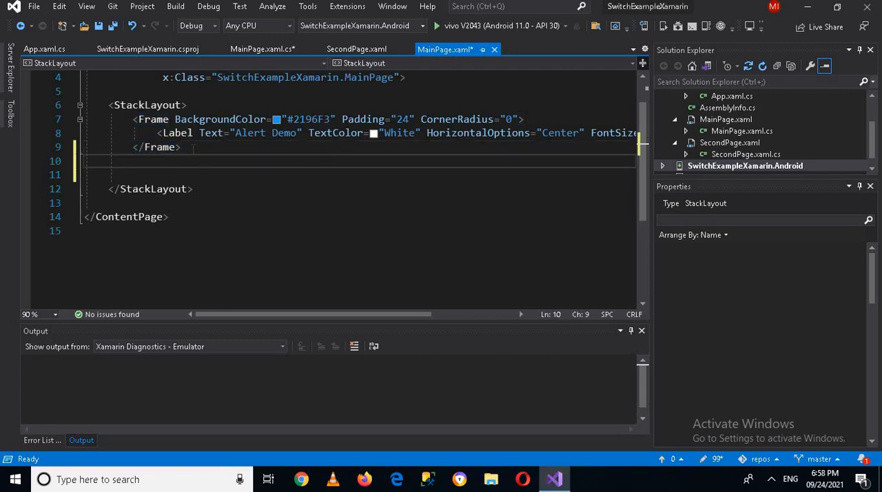
type("<Butt")
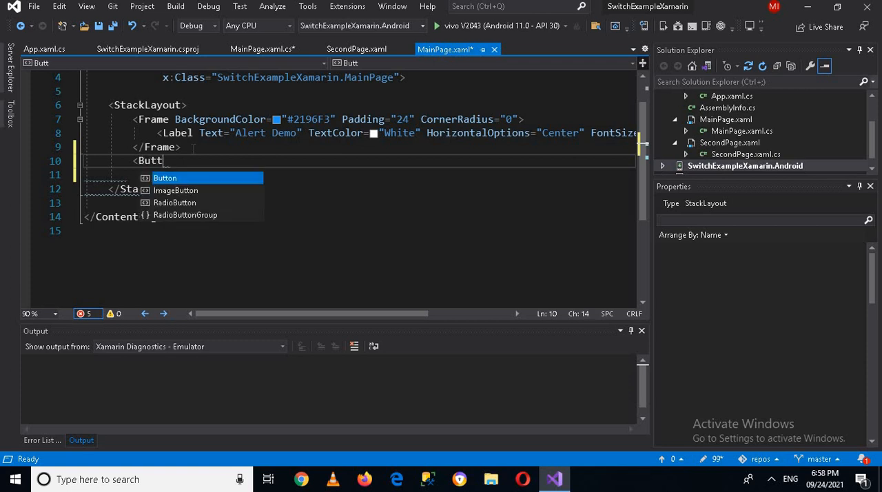
key("Tab")
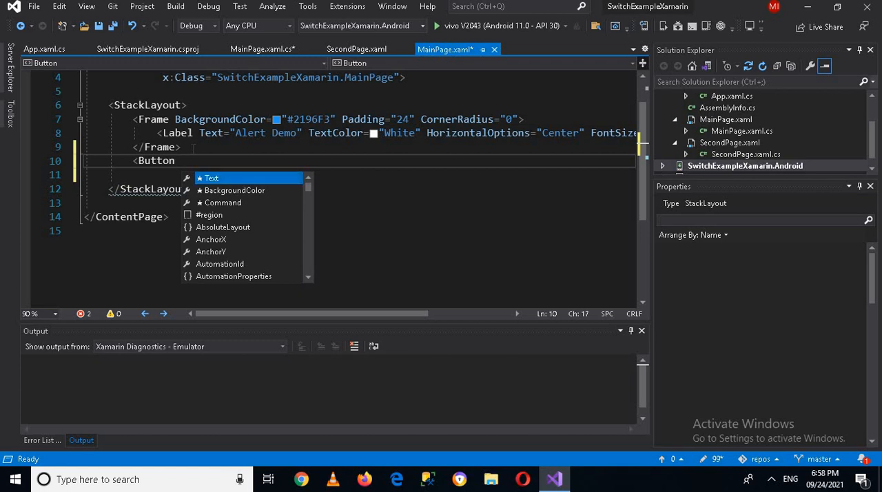
type("Text=\"")
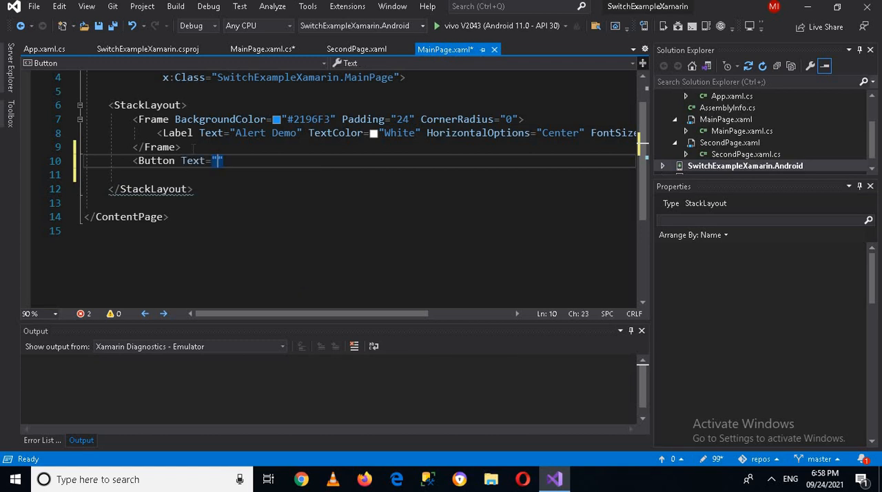
type("Display Ale")
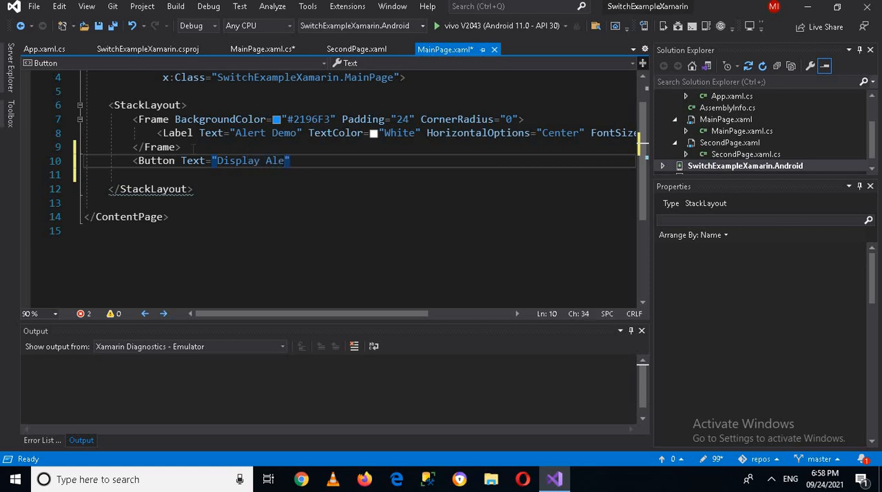
type("rt")
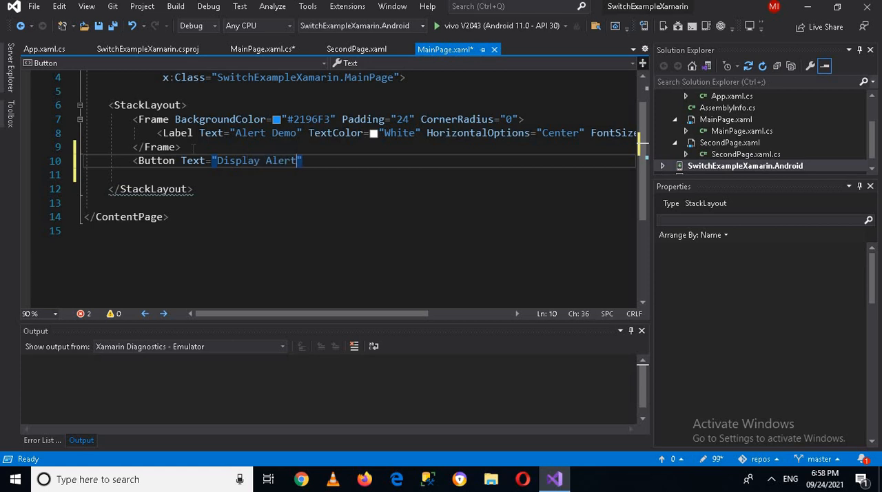
type("ba")
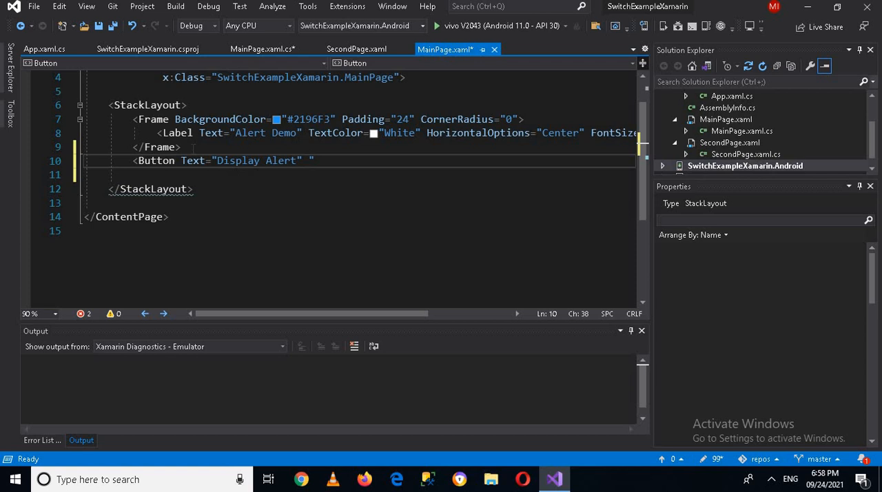
type("BackgroundColor=")
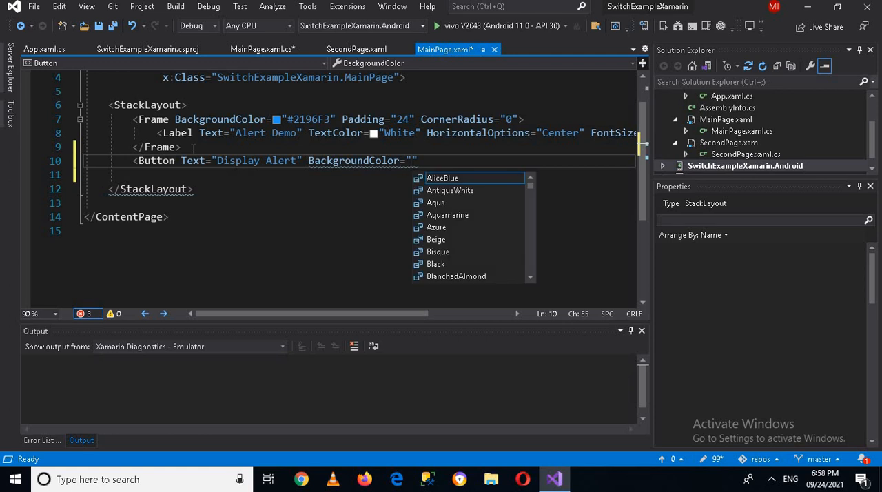
type("Red")
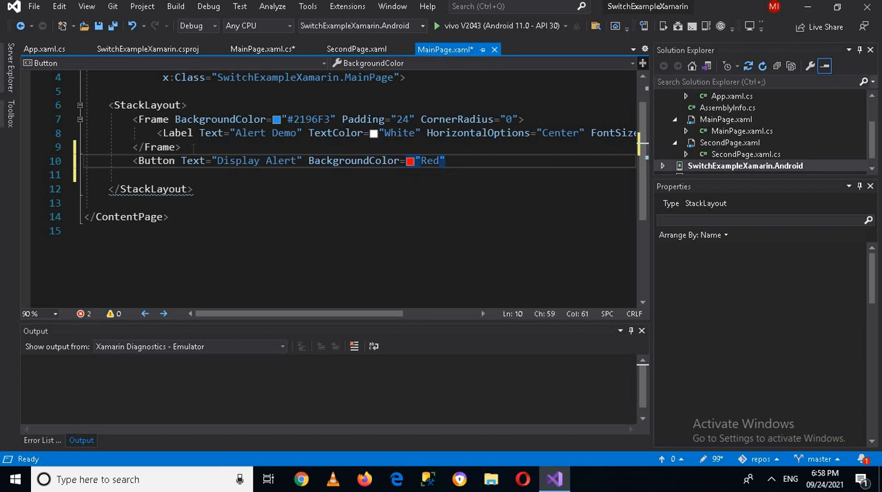
Give the button TextColor White and a Clicked handler named DisplayAlert.
type("TextColor=\"\"")
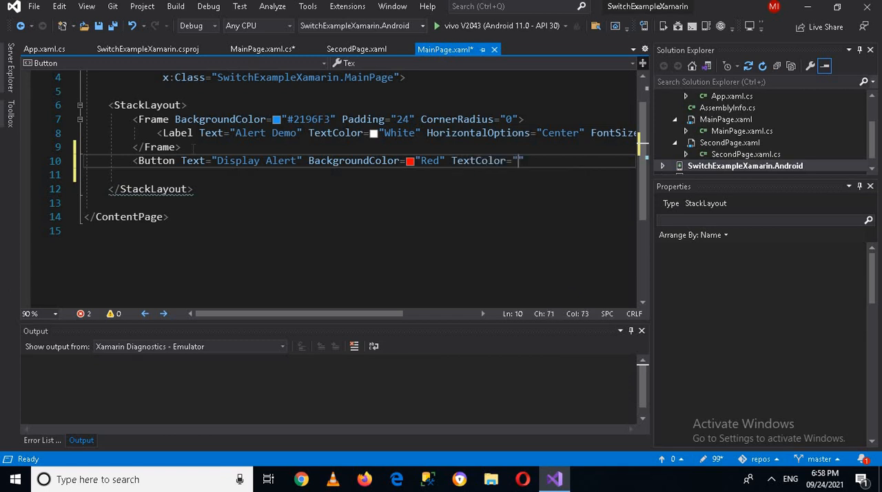
type("White")
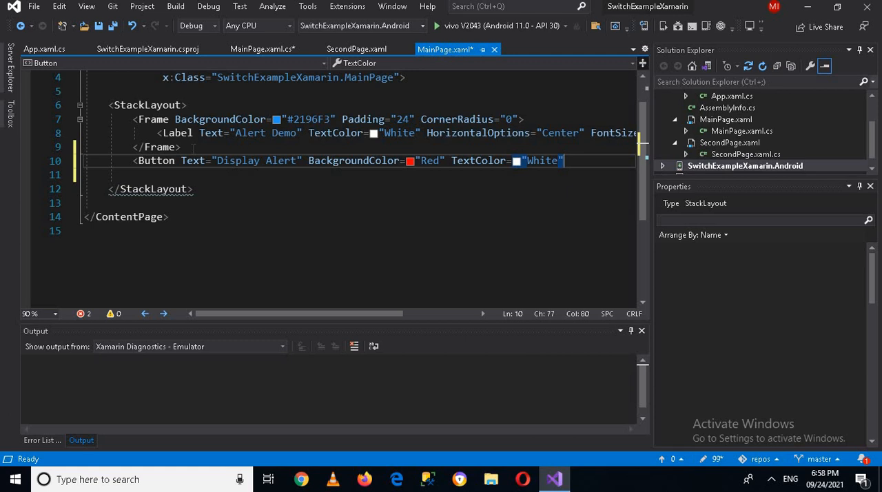
type("clid")
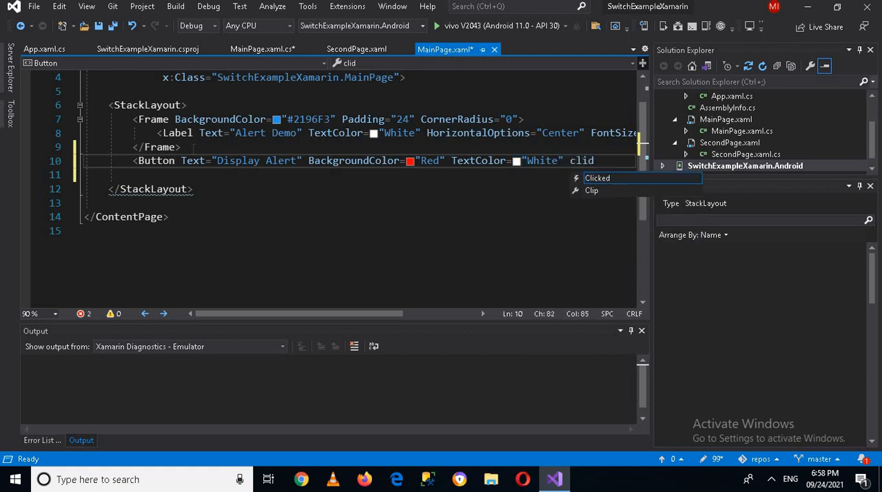
left_click(597, 178)
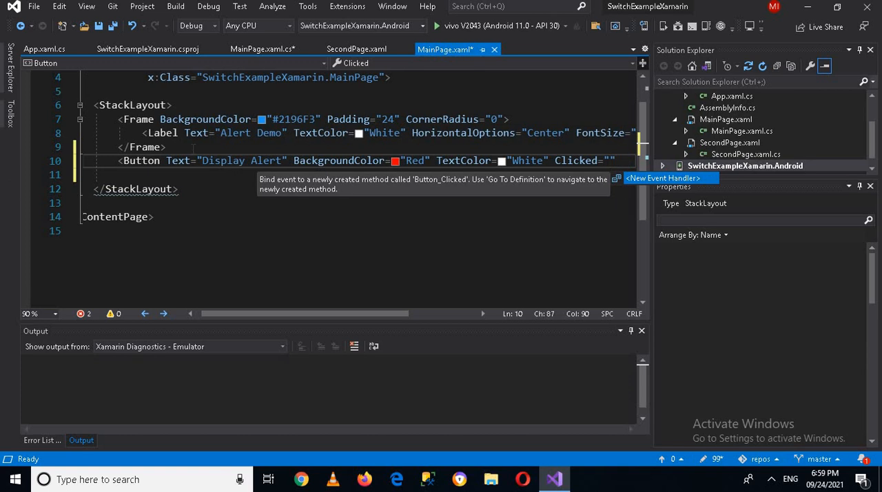
type("DisplayAlert")
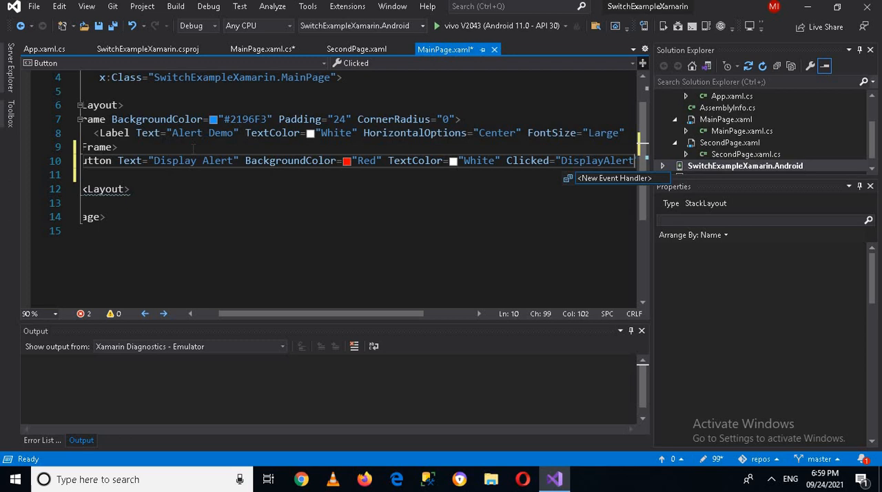
Open the MainPage.xaml.cs code-behind from Solution Explorer.
double_click(597, 161)
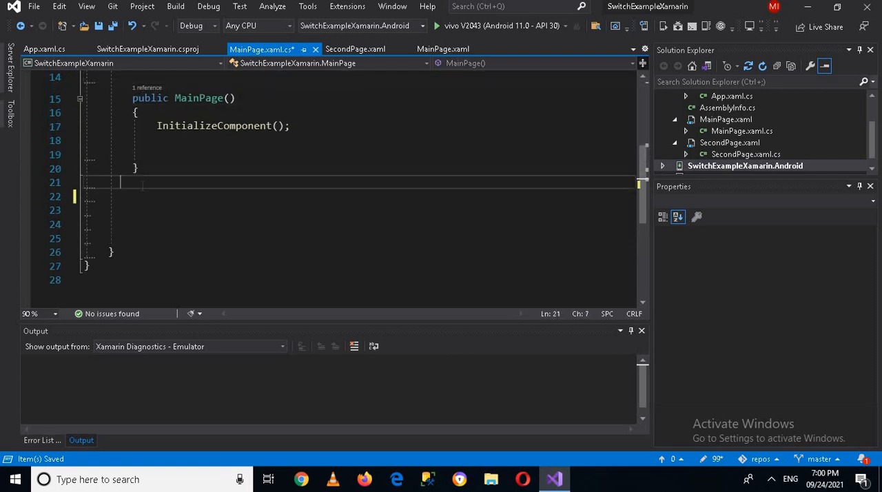
Declare a public async void DisplayAlert() method stub with empty braces.
type("public as")
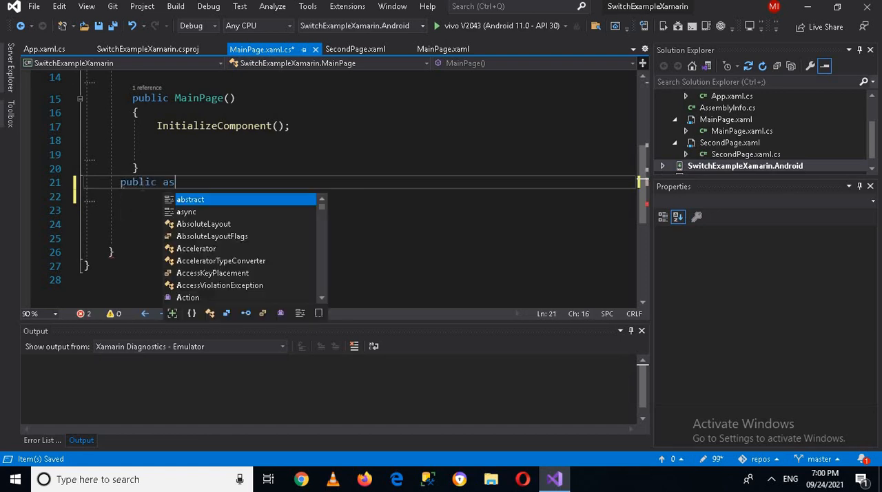
type("ync")
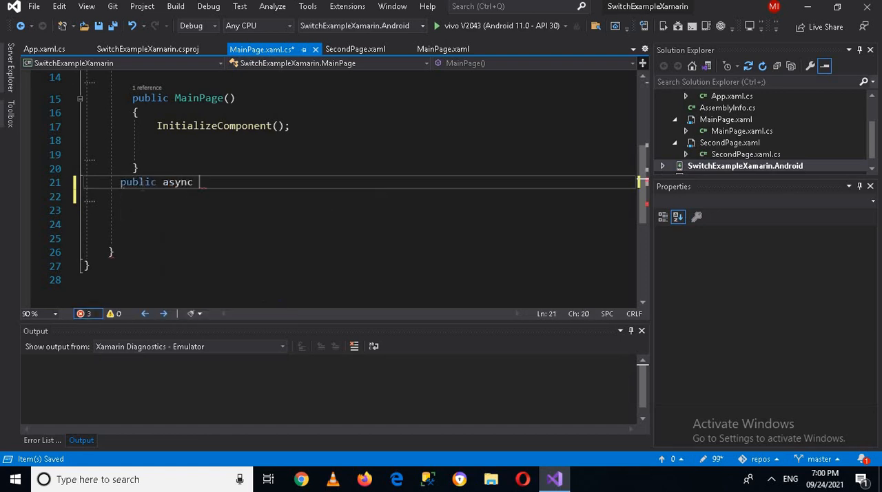
type("void")
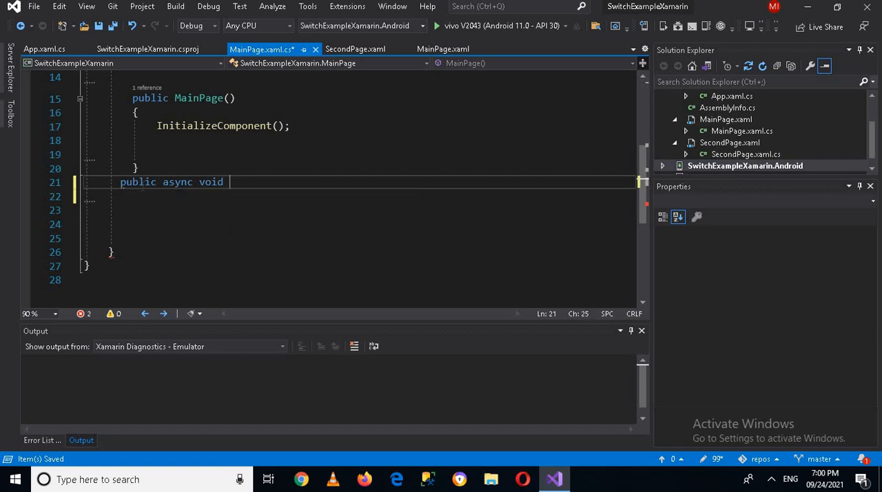
type("DisplayAlert")
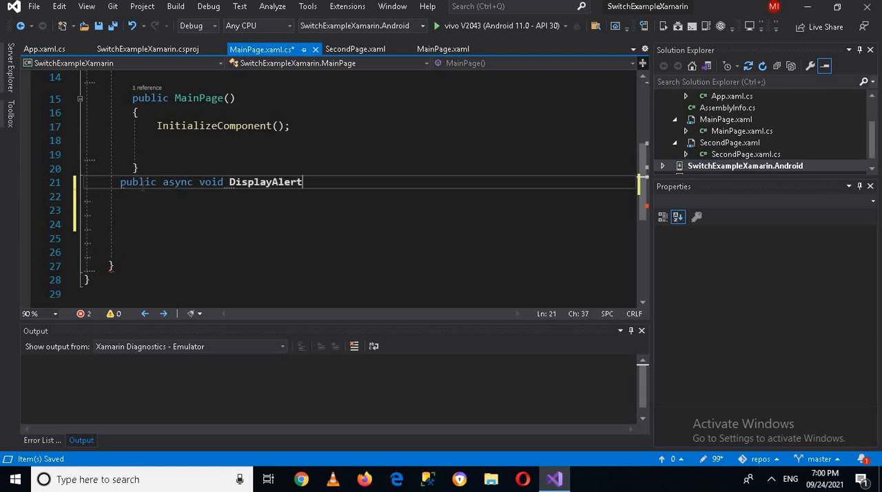
type("()")
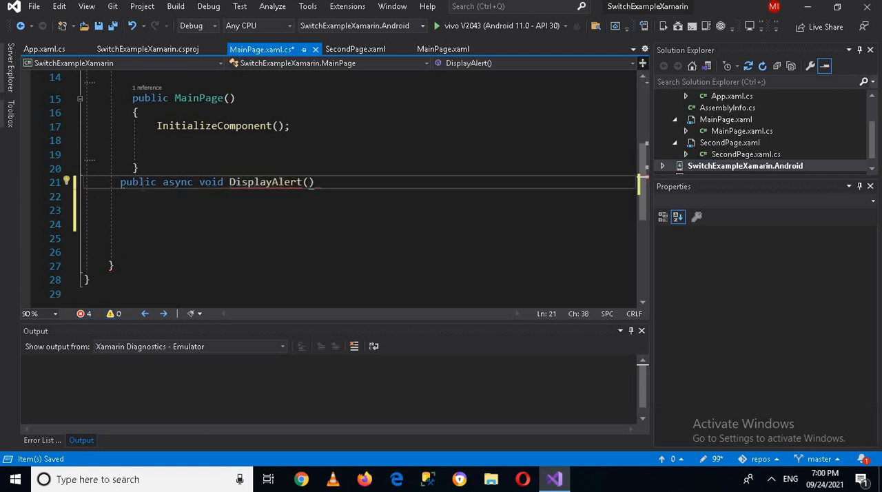
type("{ }")
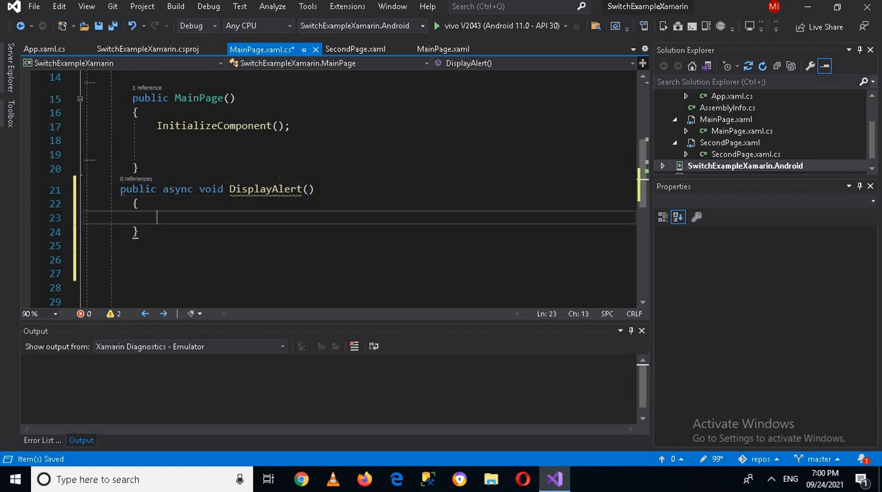
Give the method parameters object obj and EventArgs.
type("0")
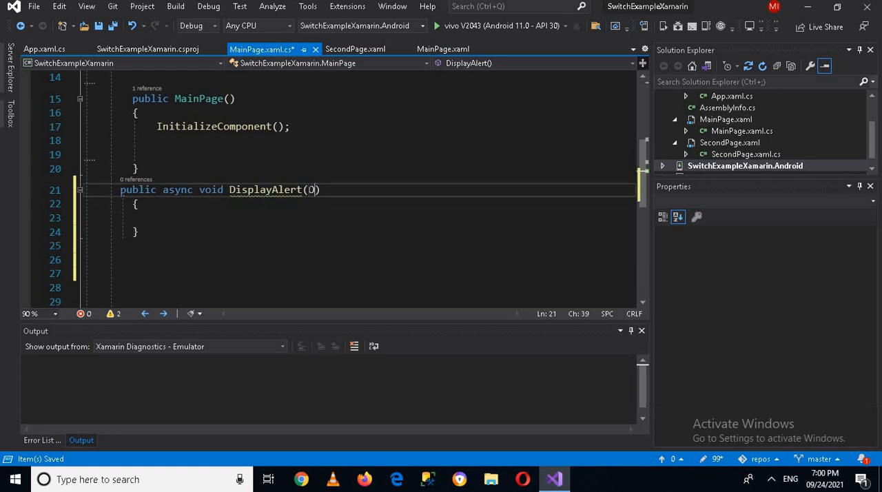
type("object")
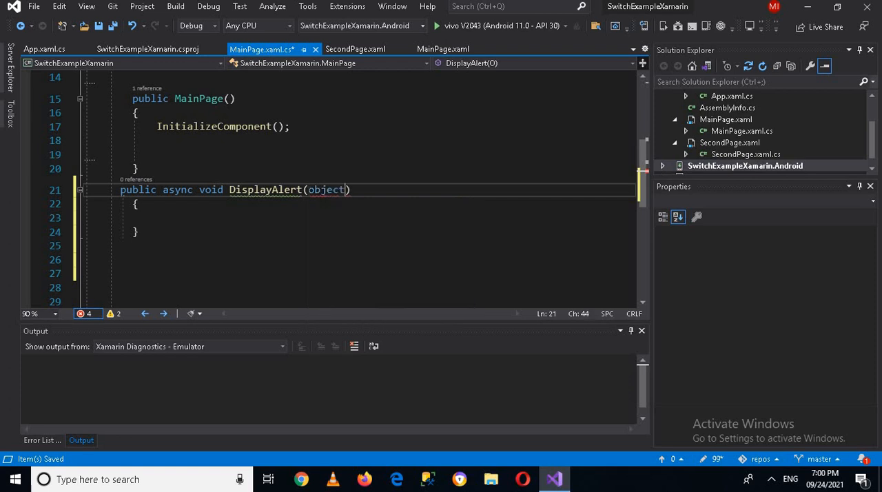
type("\" \"")
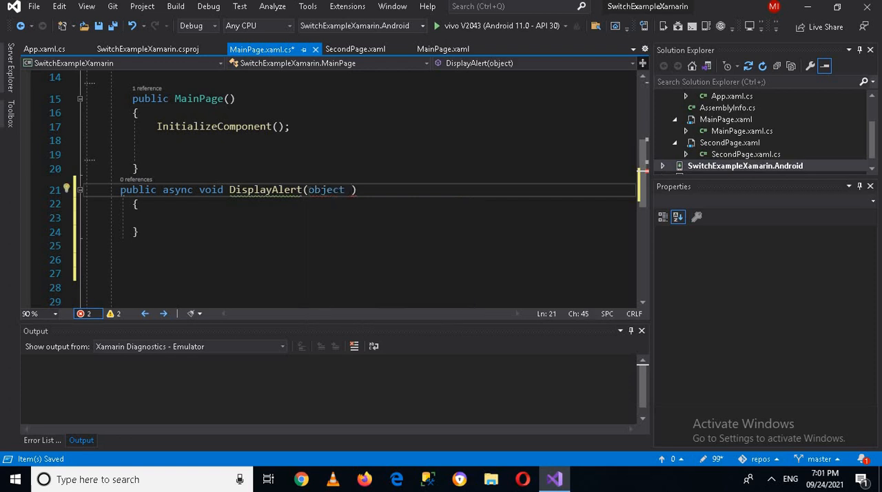
type("obj")
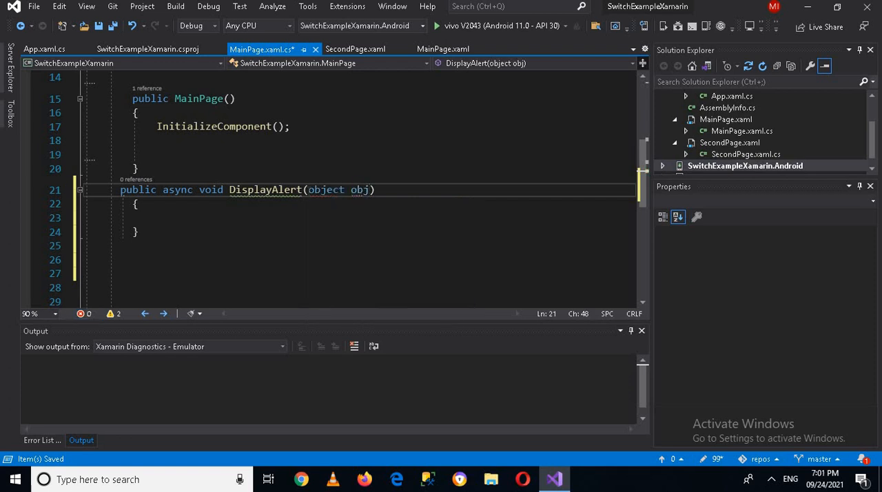
type(",")
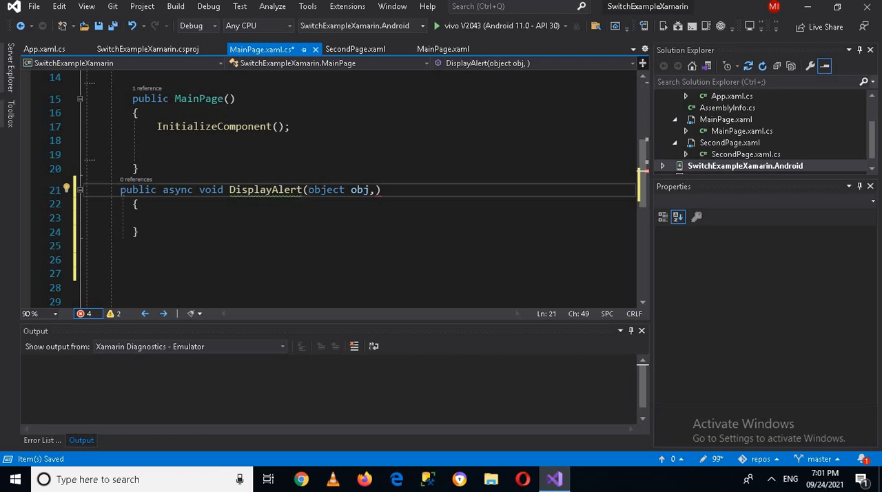
type("E")
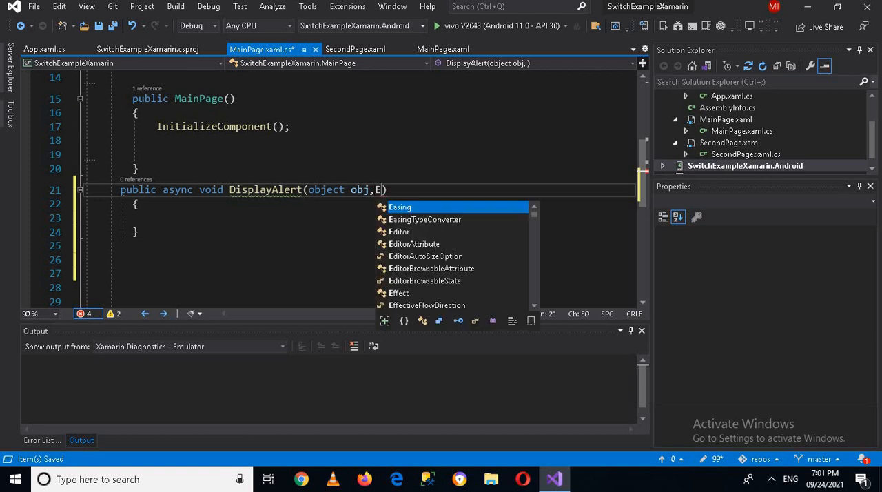
type("ventArgs")
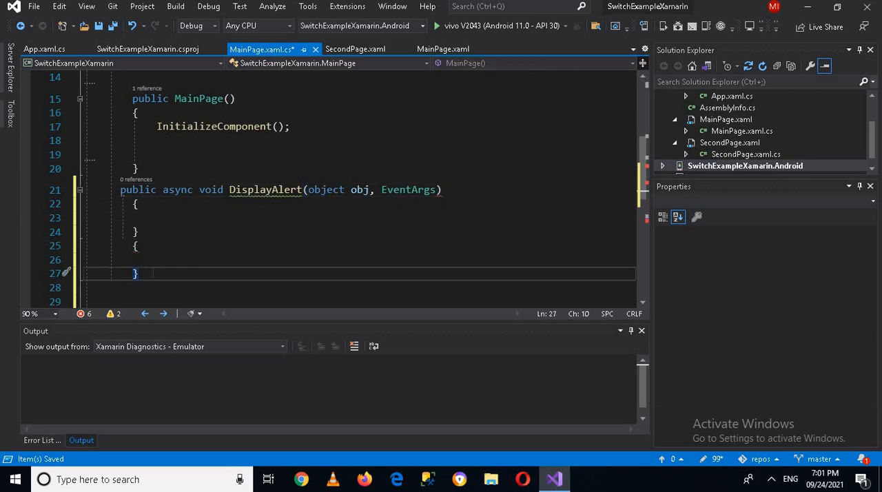
key("Backspace")
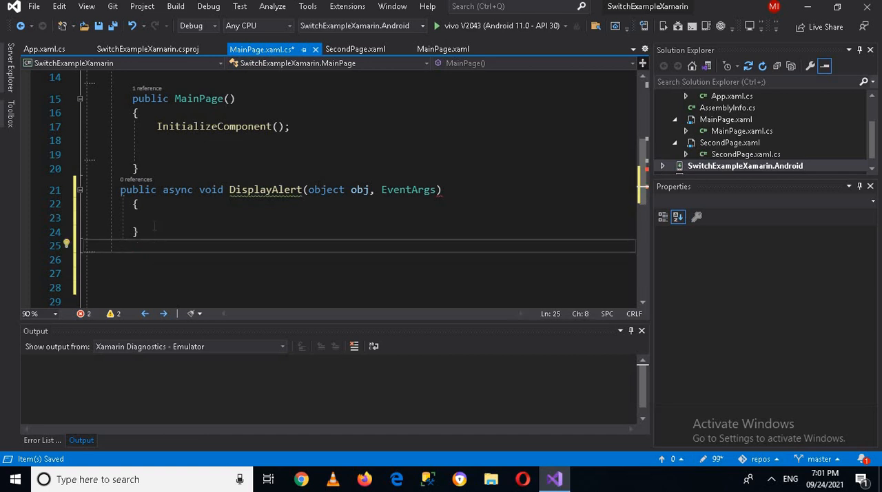
Inside the handler, call DisplayAlert with the title "Warning!".
left_click(157, 218)
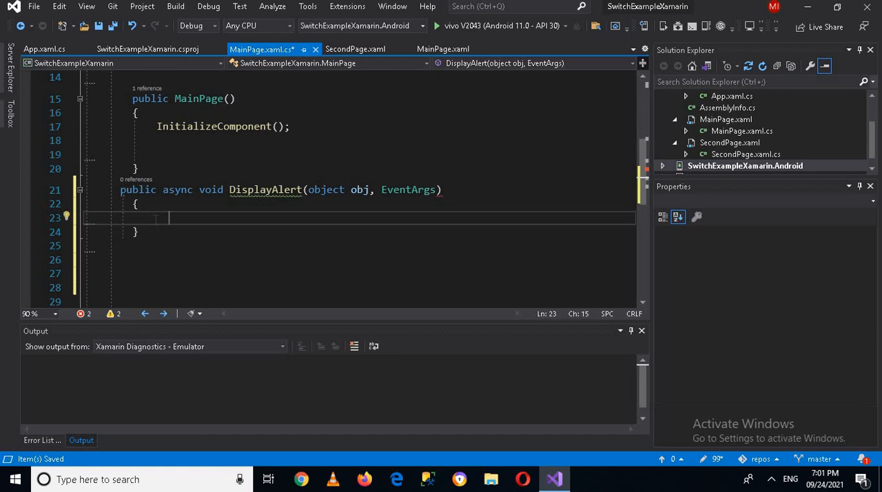
type("DisplayAlert(\"")
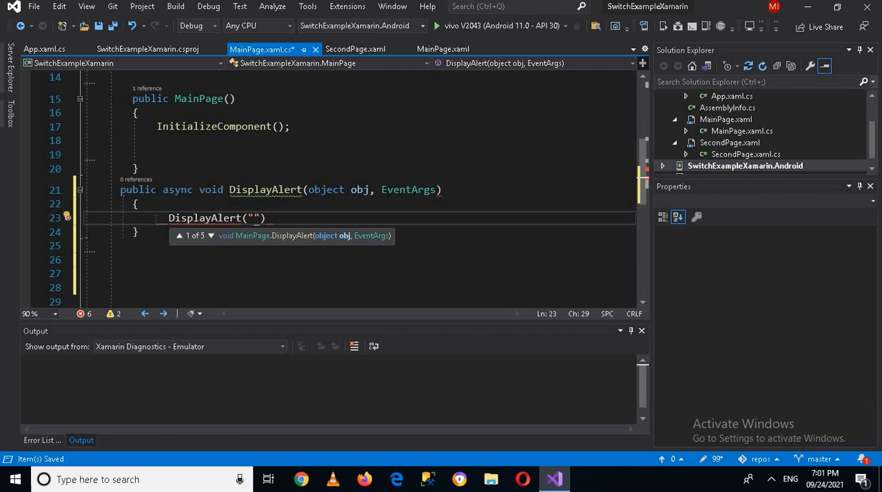
type("Al")
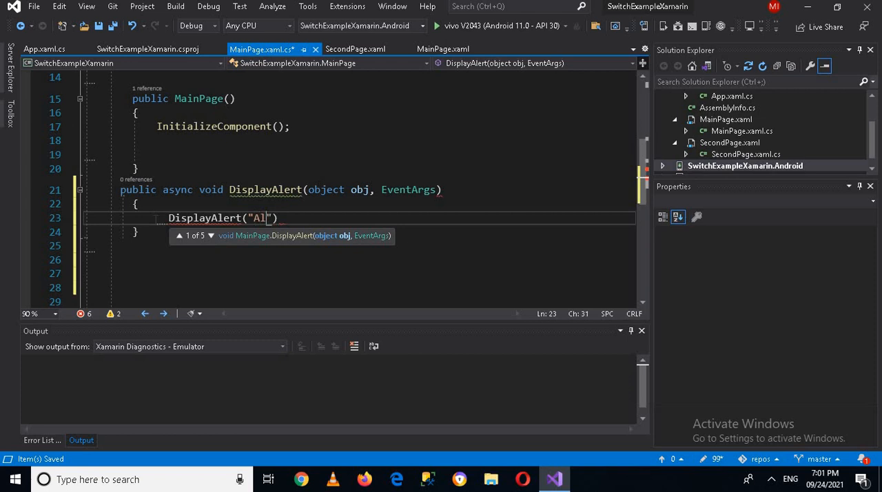
type("W")
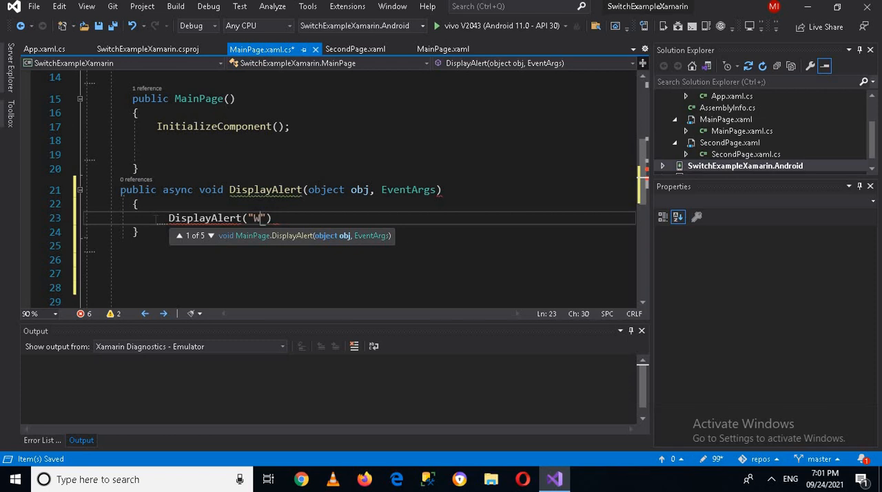
type("arning")
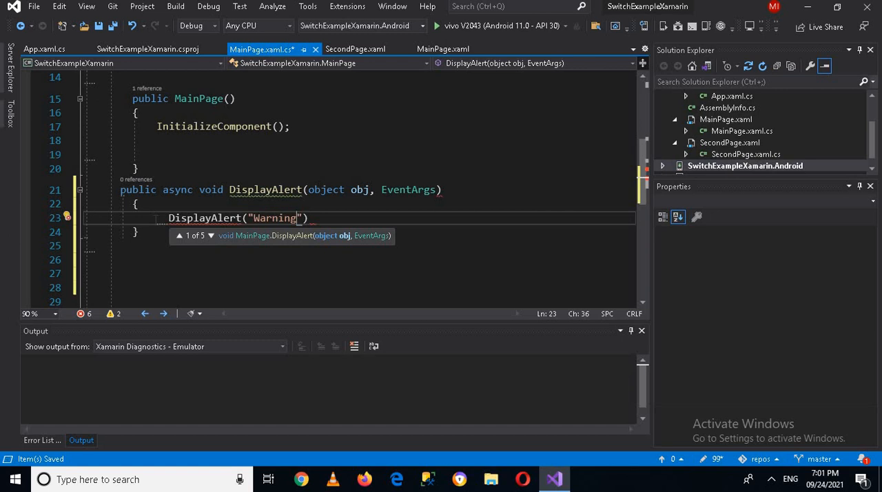
type("!")
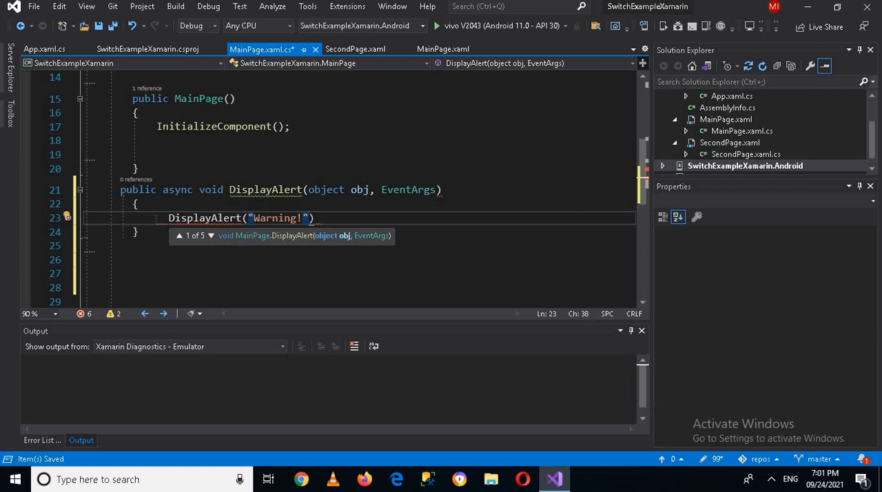
type(",\"\"")
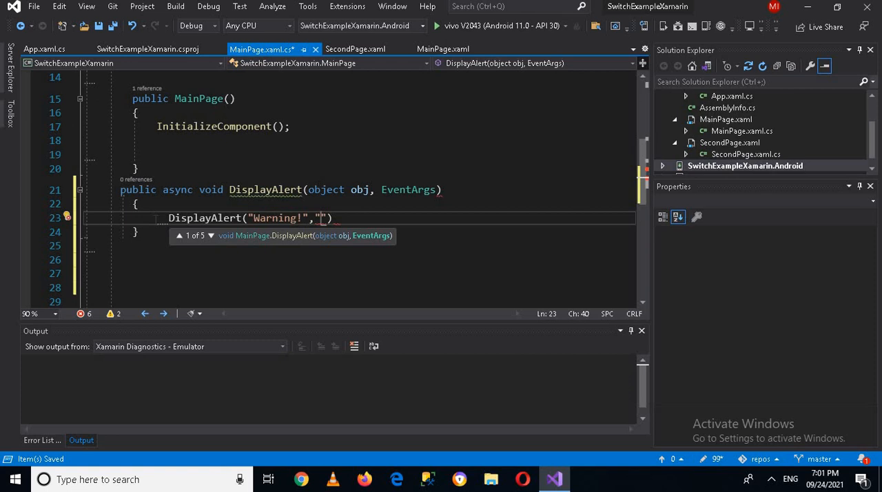
Add the message "This is a Alert Demo" and the "OK" button argument.
type("This is")
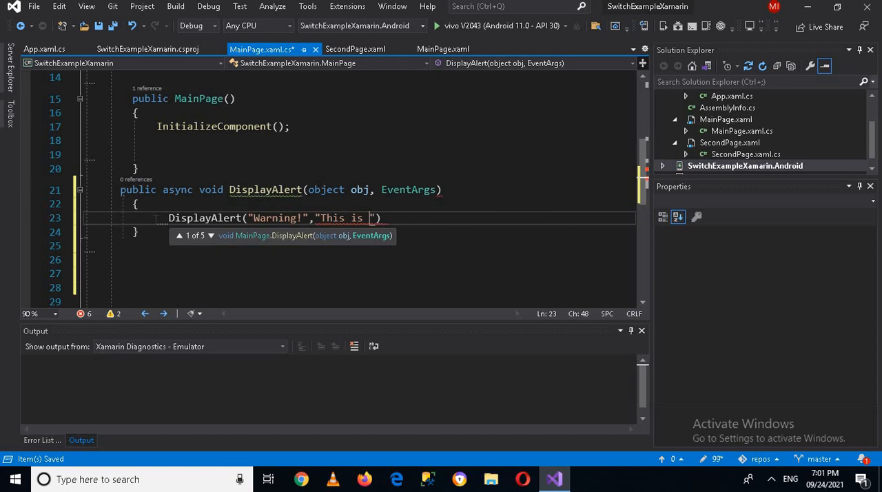
type("a")
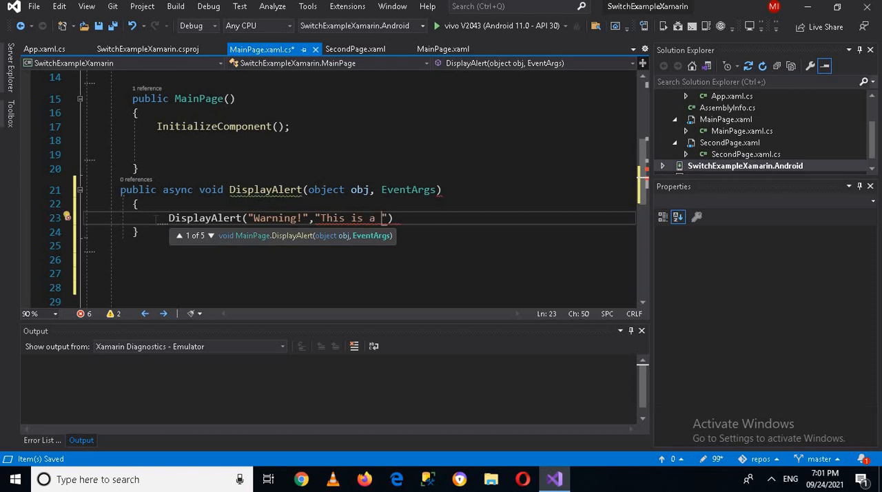
type("Aleer")
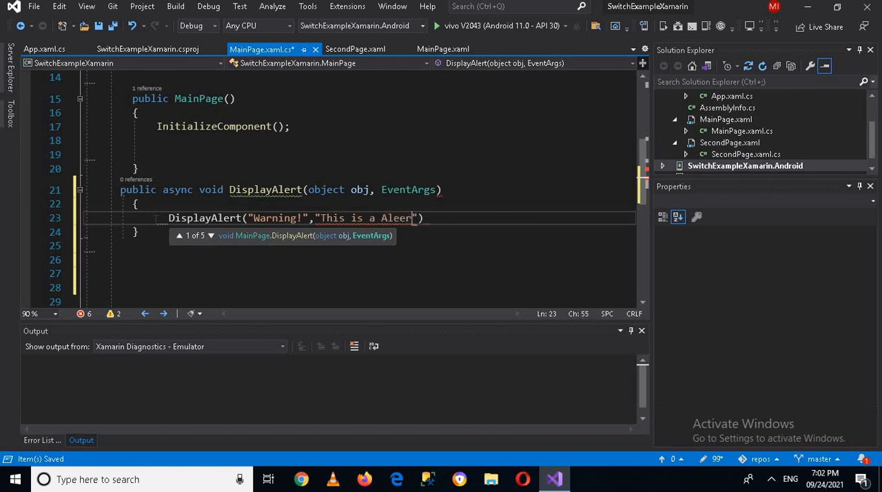
type("Alert")
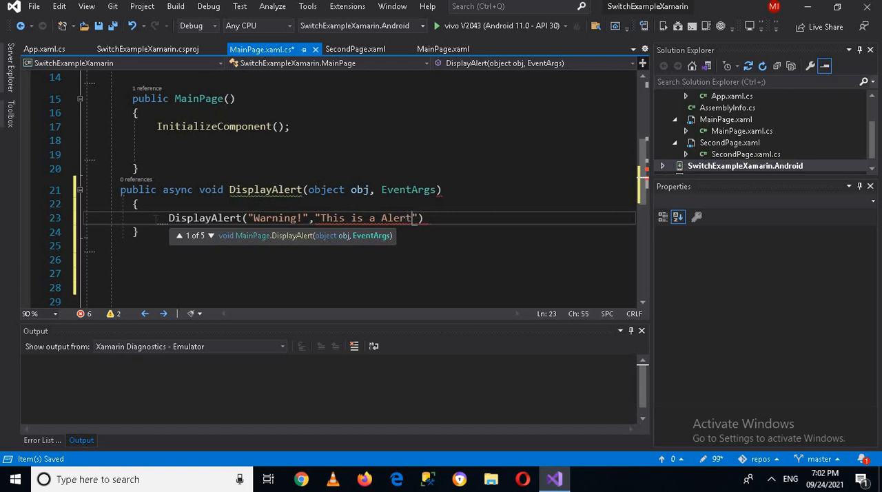
type("\" \"")
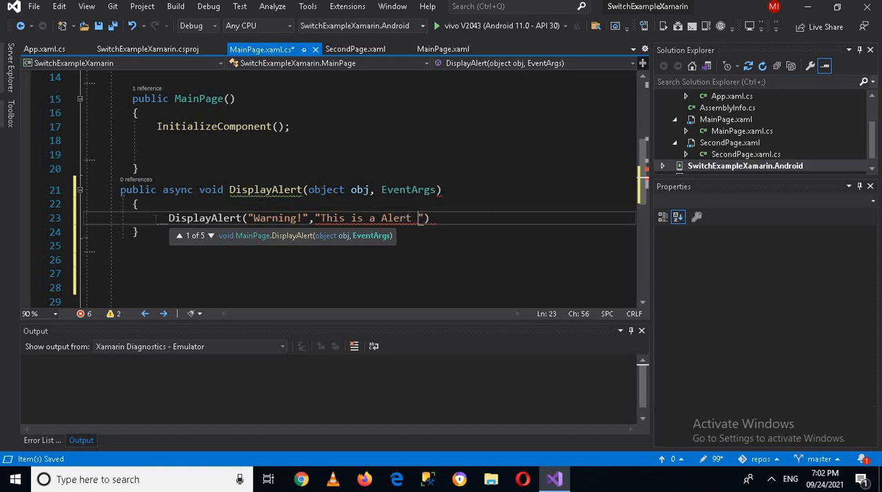
type("Demoo")
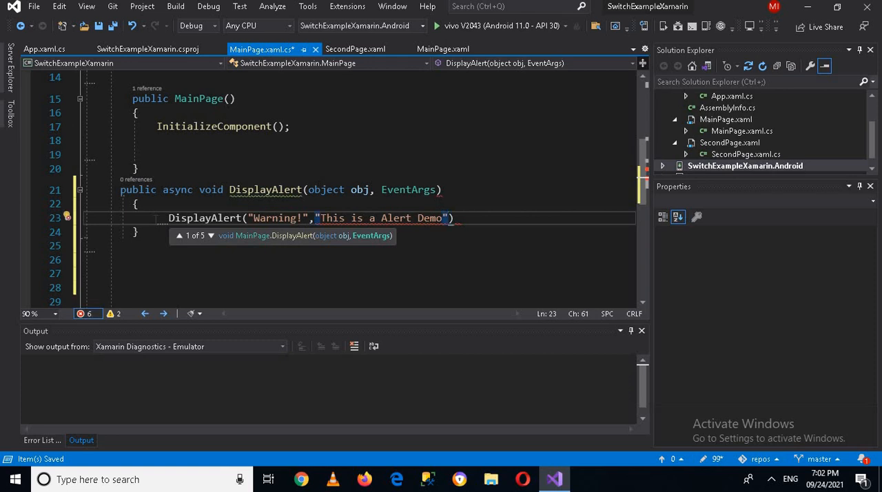
type(",")
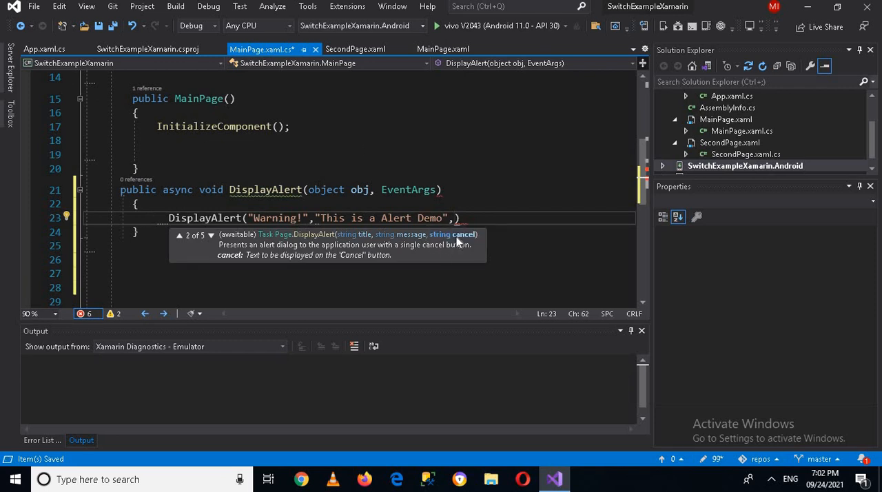
type("\"")
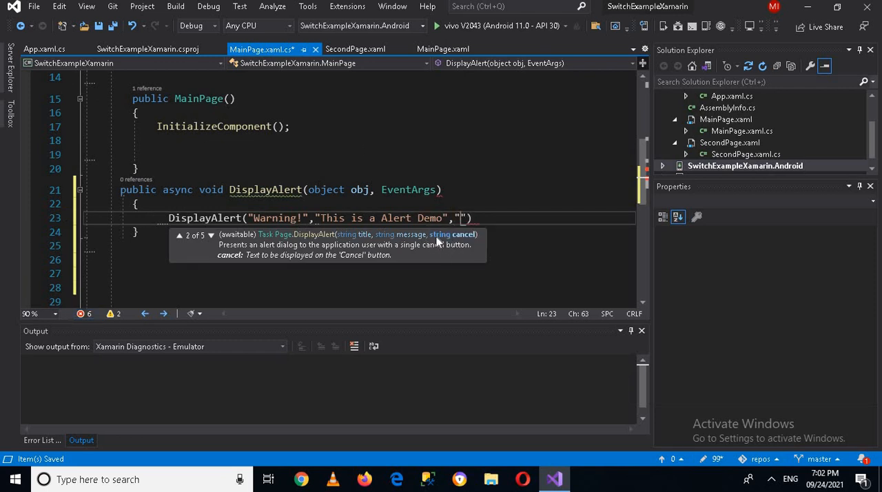
type("OK")
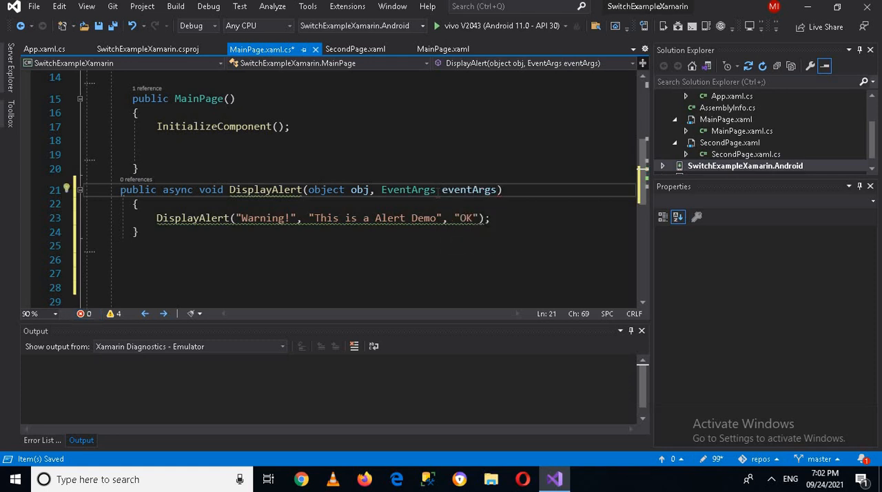
Prefix the DisplayAlert call with await.
double_click(470, 189)
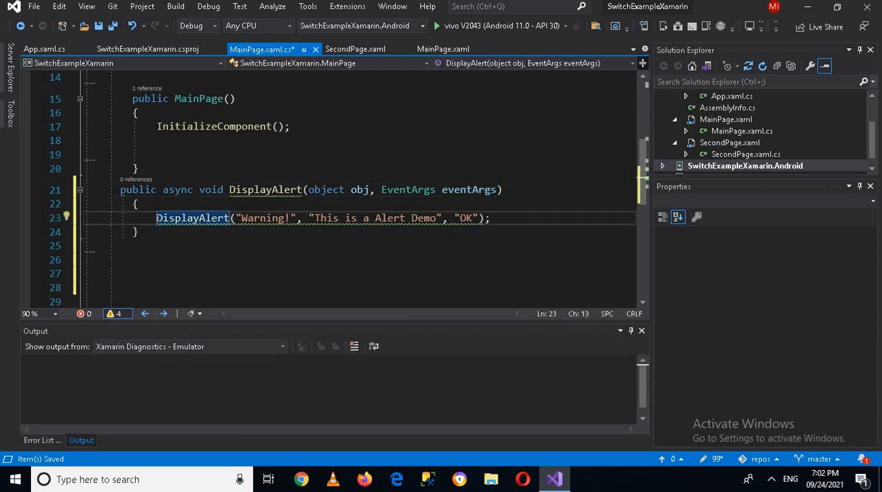
type("a")
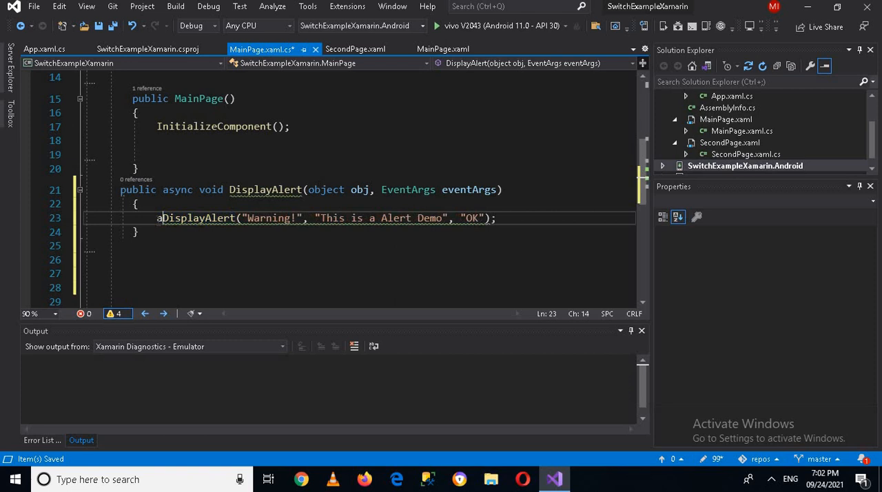
type("wait")
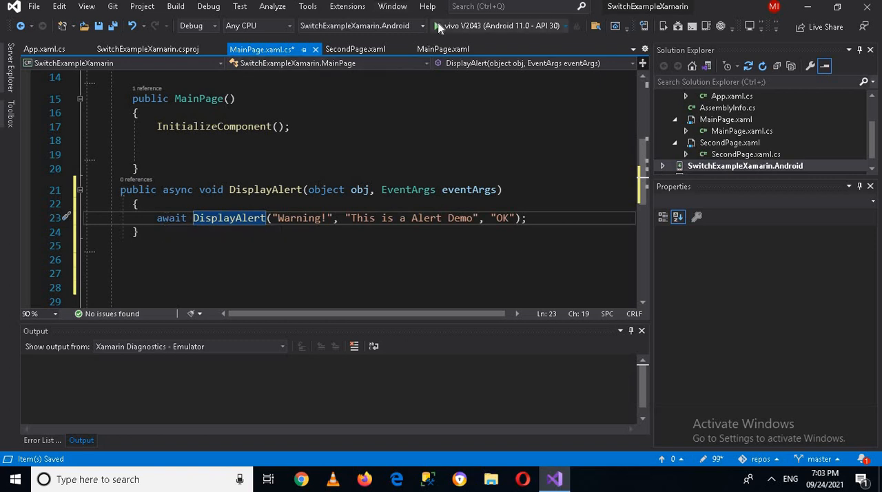
Launch on the vivo device, tap Display Alert, dismiss the Warning! alert, then close scrcpy.
left_click(437, 26)
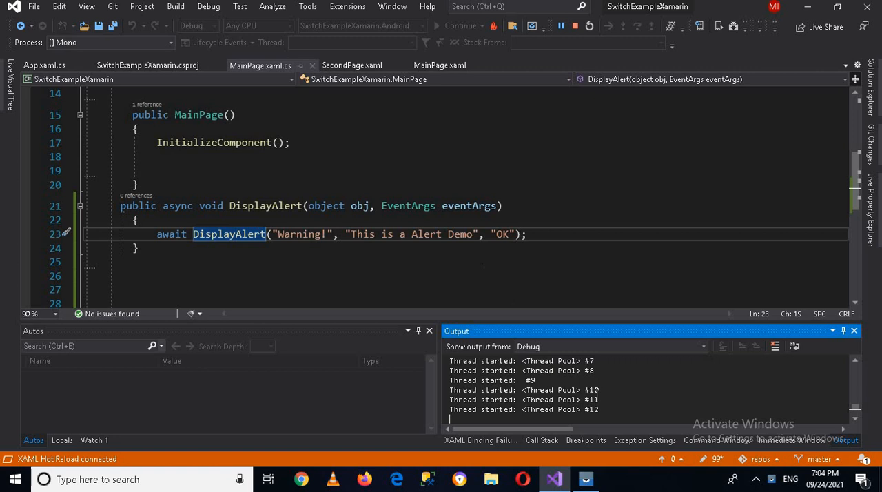
left_click(585, 479)
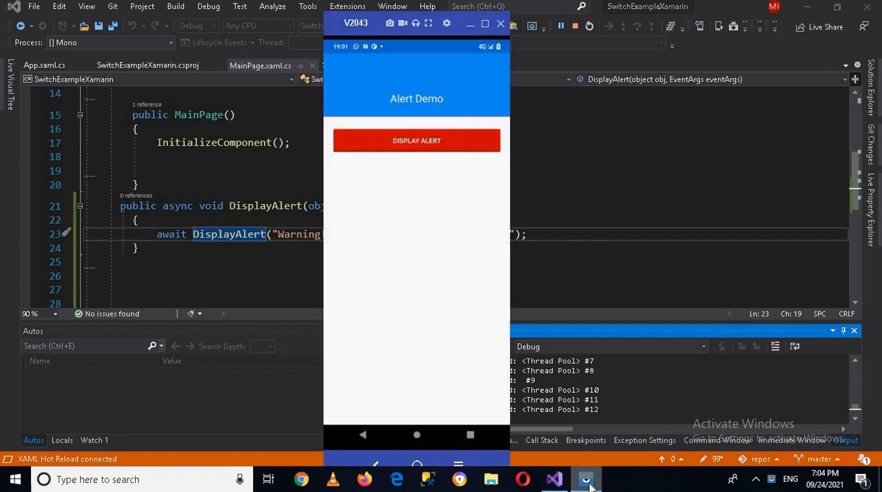
left_click(416, 141)
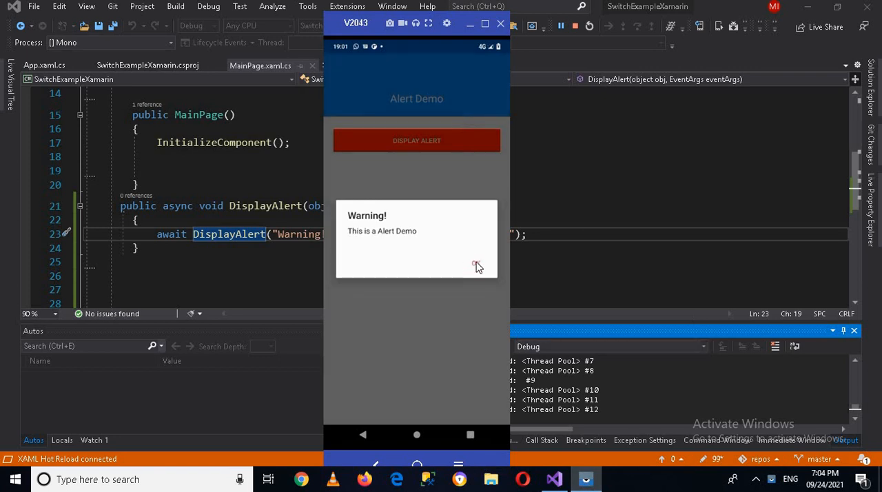
left_click(478, 267)
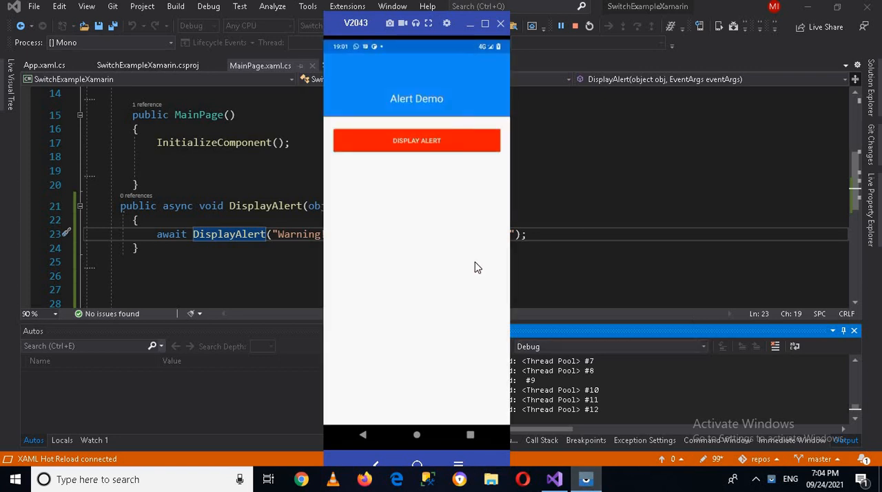
mouse_move(474, 222)
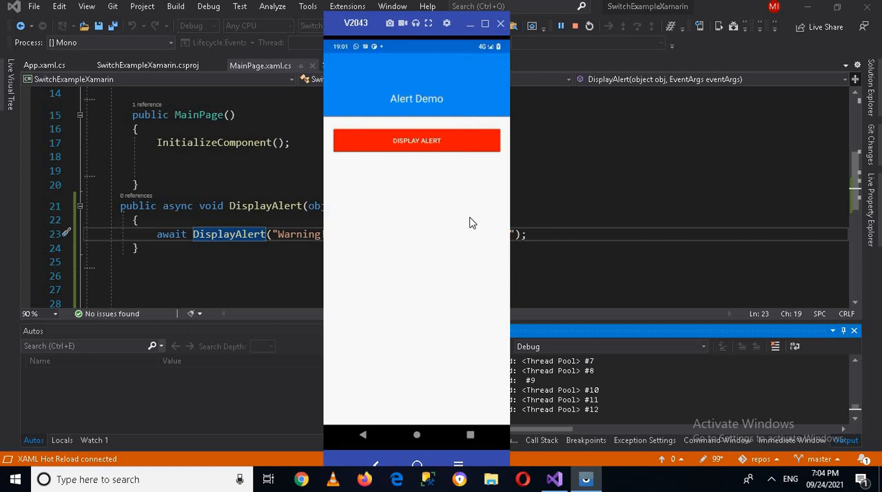
left_click(417, 140)
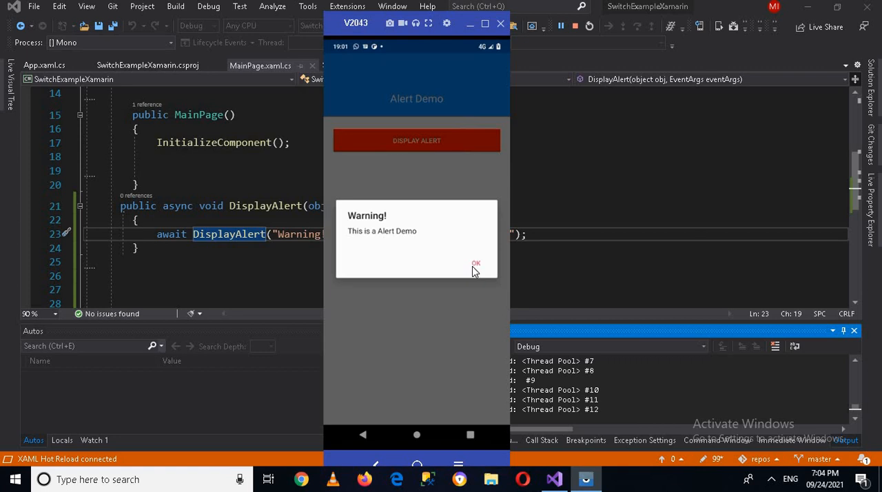
mouse_move(501, 32)
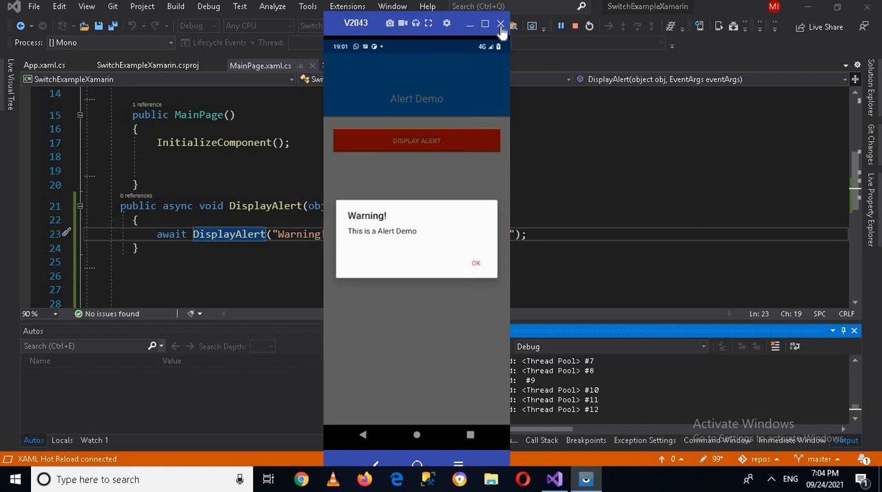
left_click(501, 25)
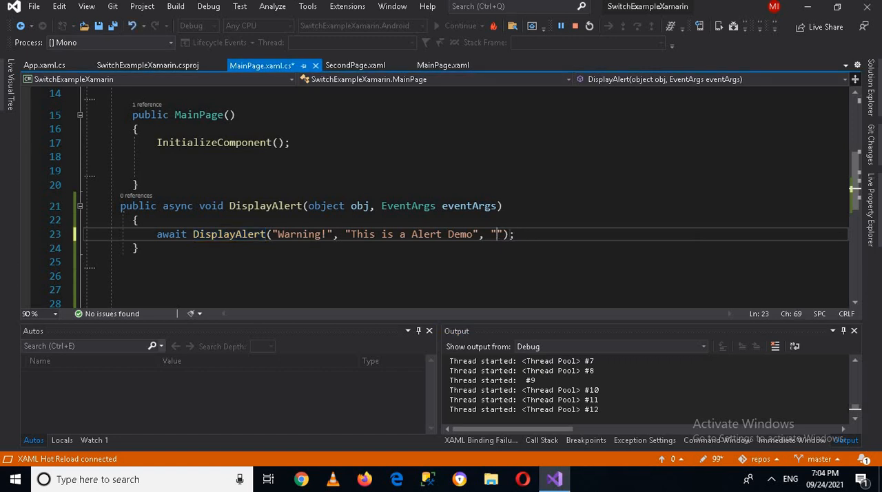
Make the alert buttons "Yes" and "No" and store the result in var ans.
type("Yes")
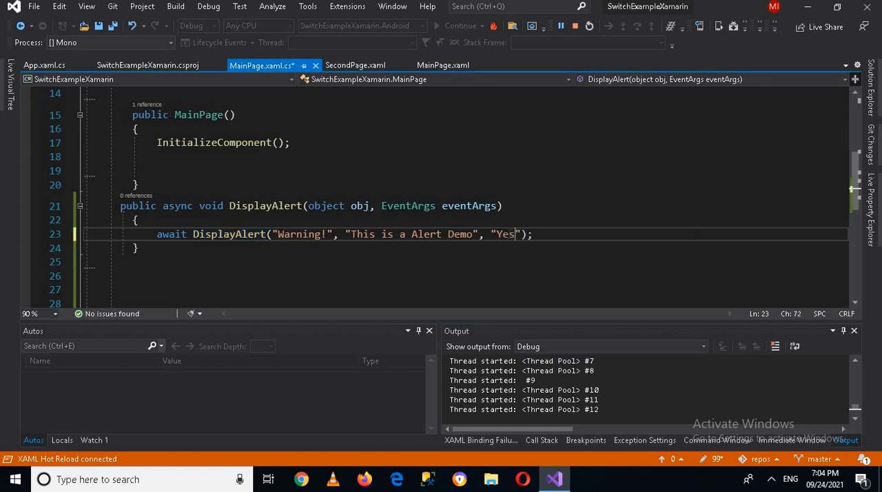
type(",")
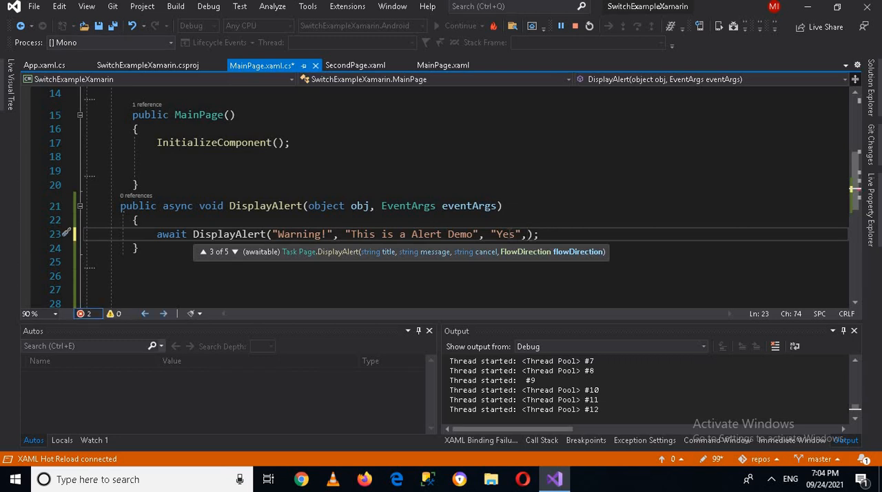
type("\"")
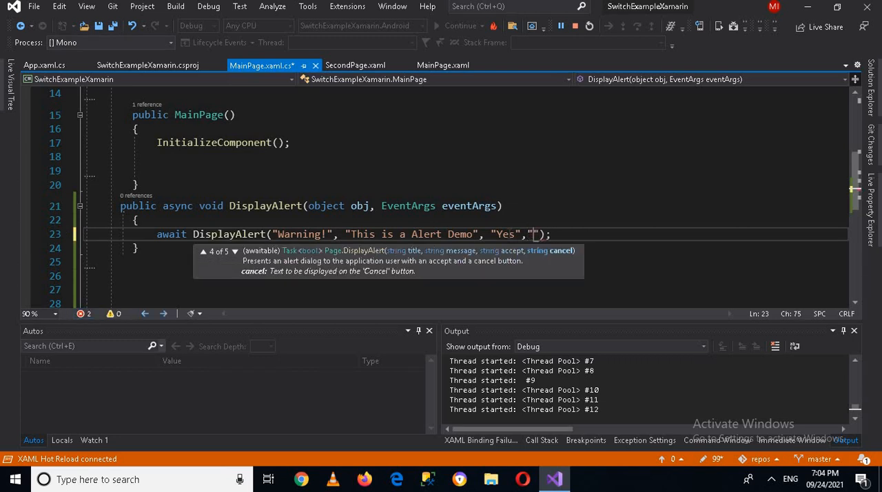
type("No")
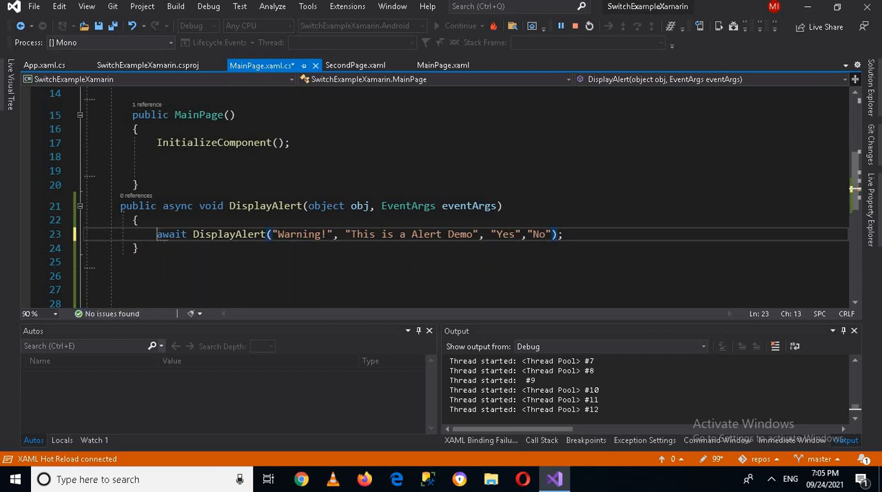
type("var")
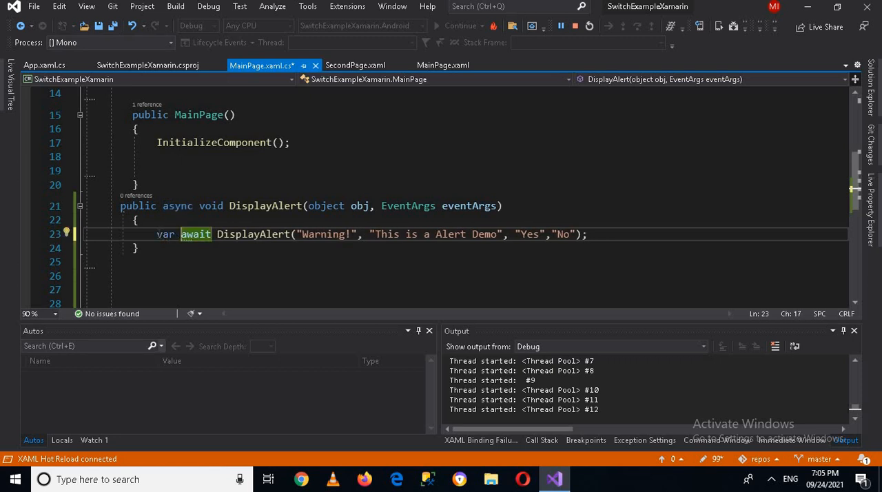
type("ans =")
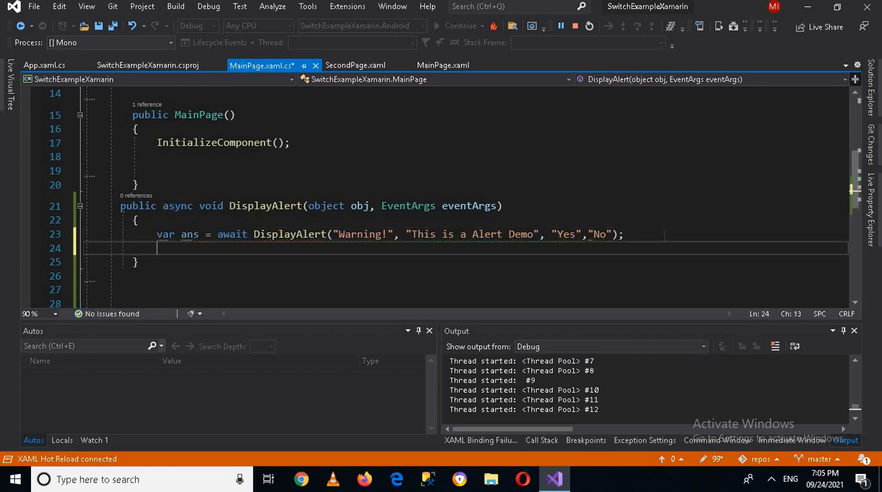
Start a Debug.WriteLine call with the text "Answer = ".
type("Debu")
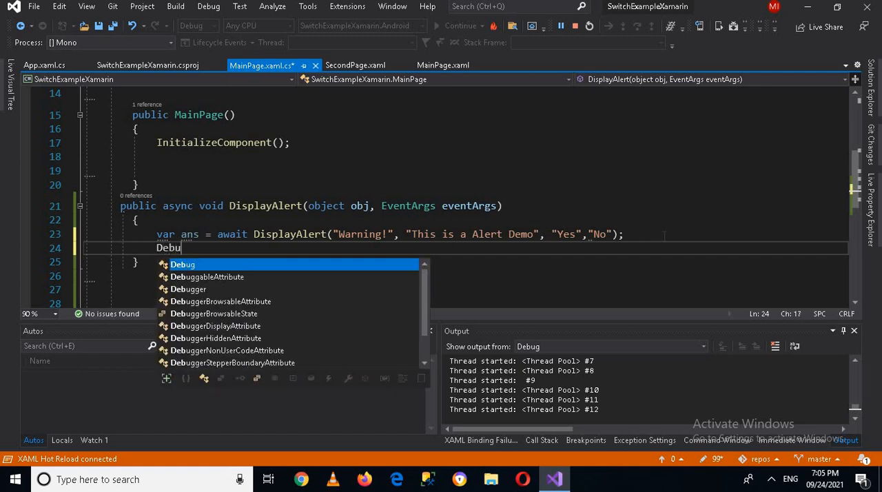
type(".")
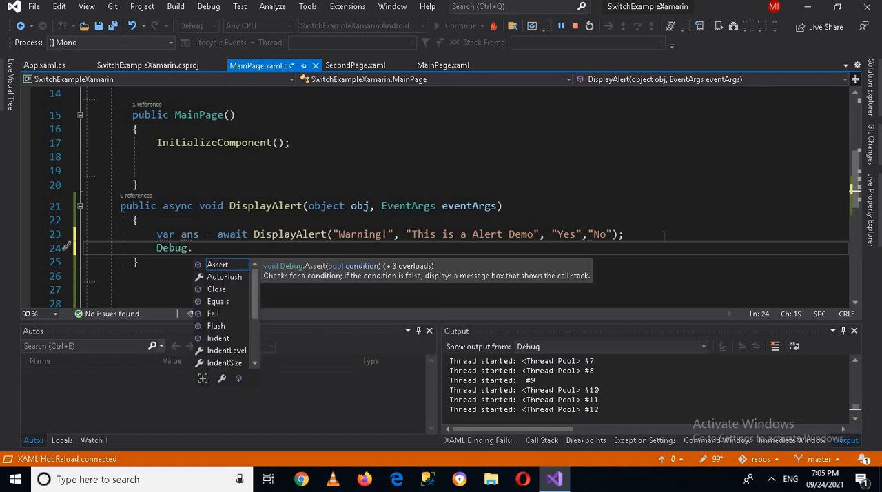
type("Wr")
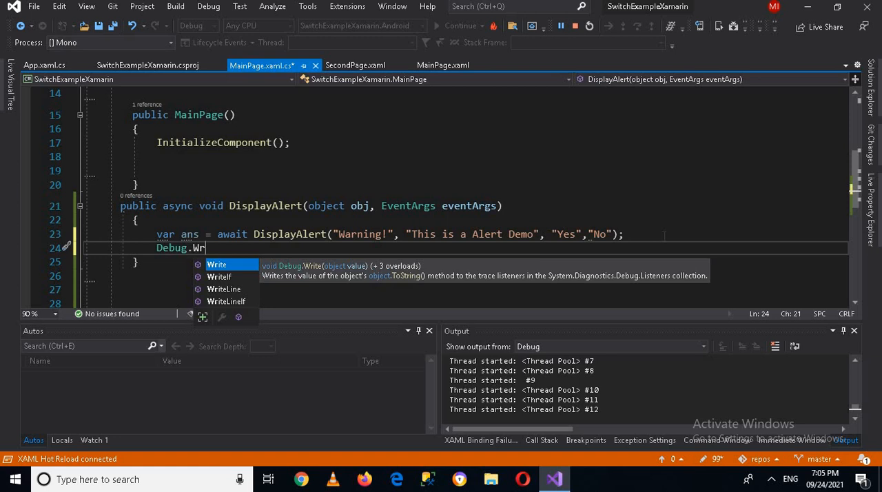
type("iteLine")
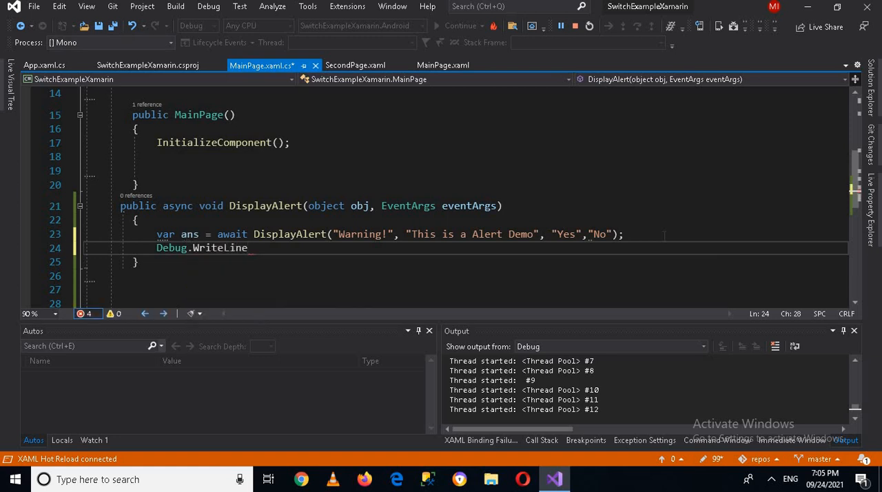
type("(\"A\"")
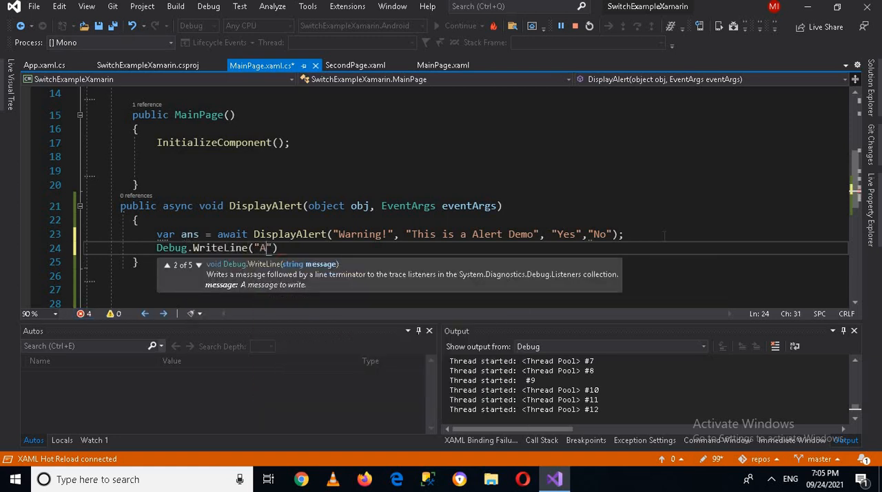
type("nsel")
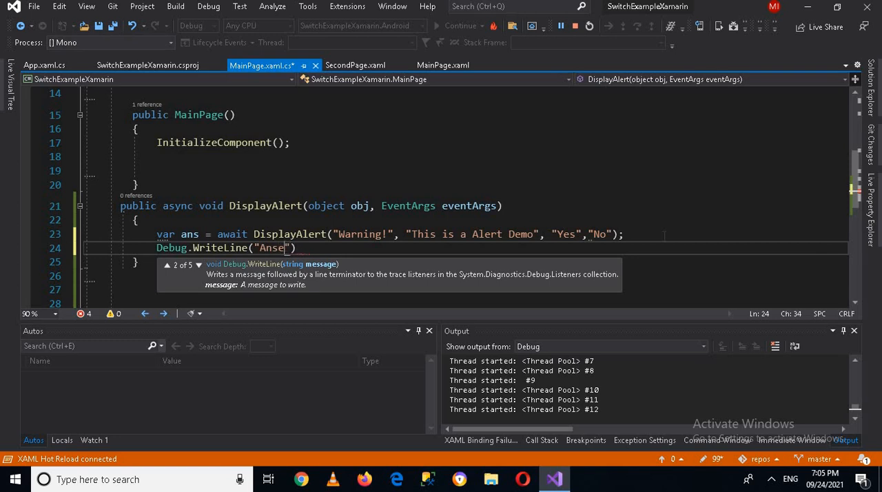
key("Backspace")
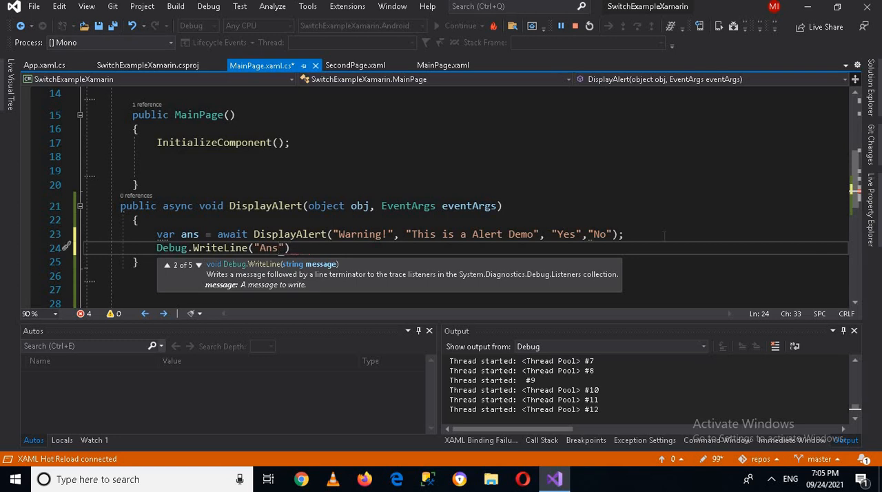
type("wer")
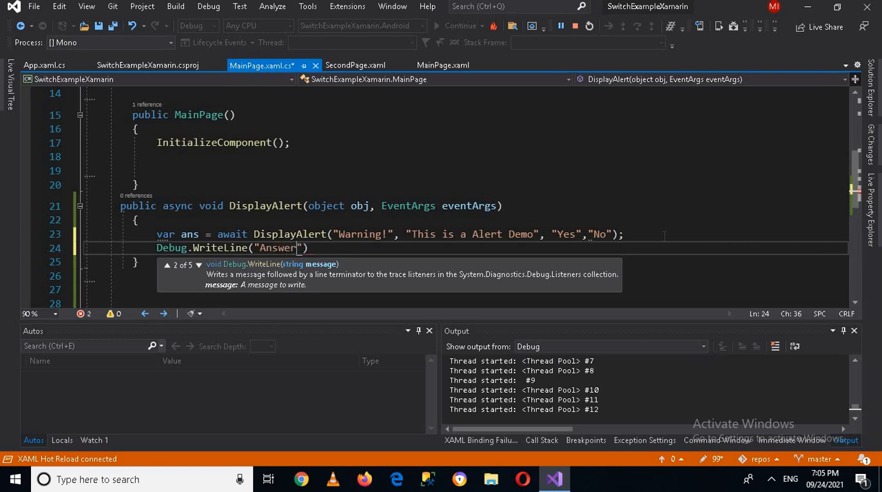
type("=")
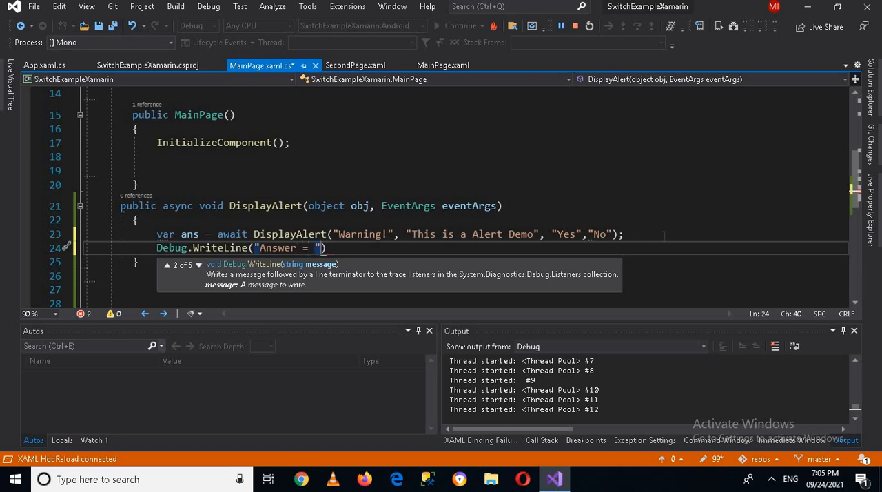
Append the expression (ans? "Yes":"No") and close the statement.
type("+(")
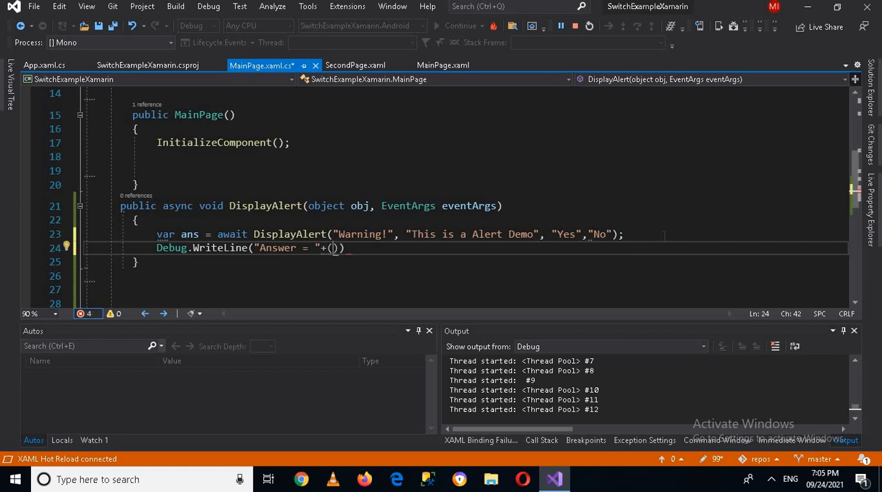
type("ans")
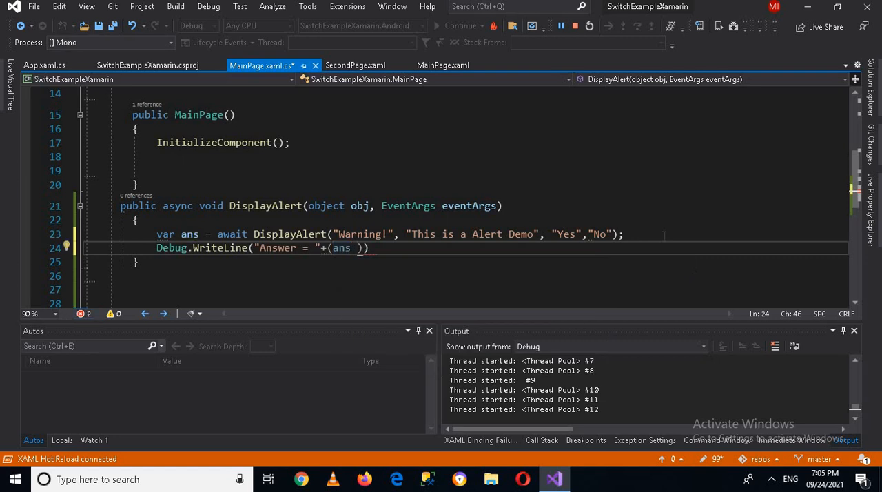
type("\"")
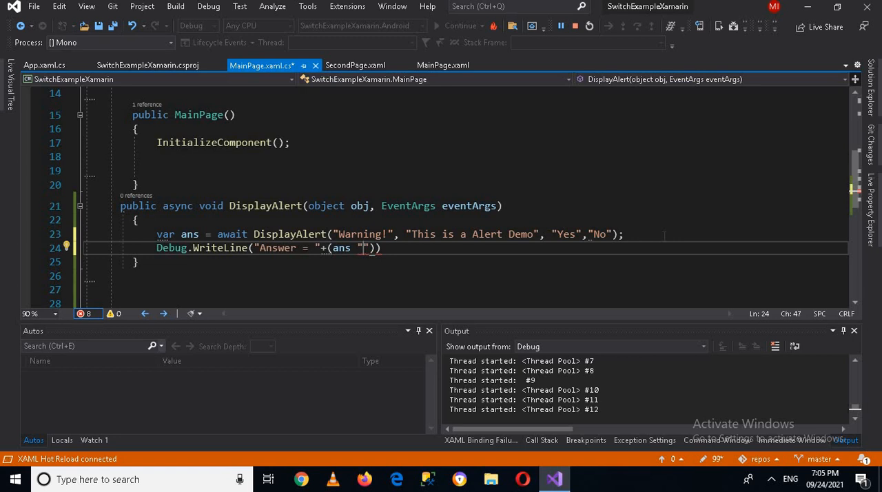
type("Yes\":\"N")
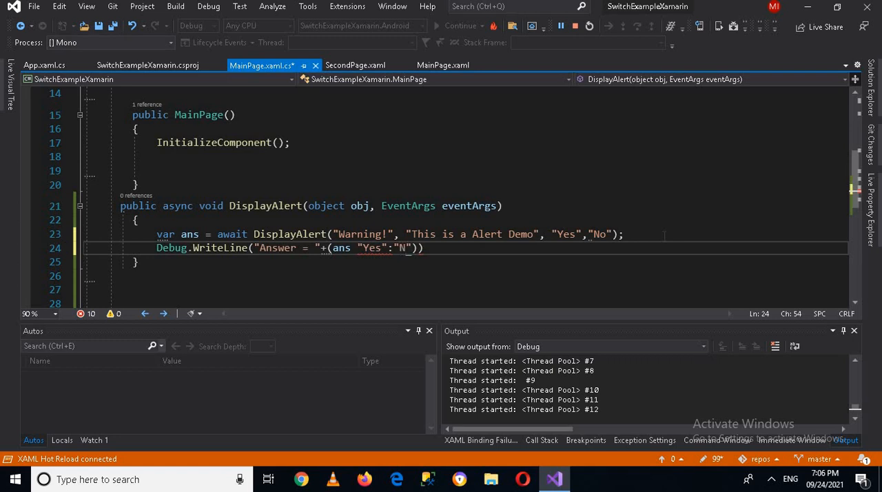
type("o")
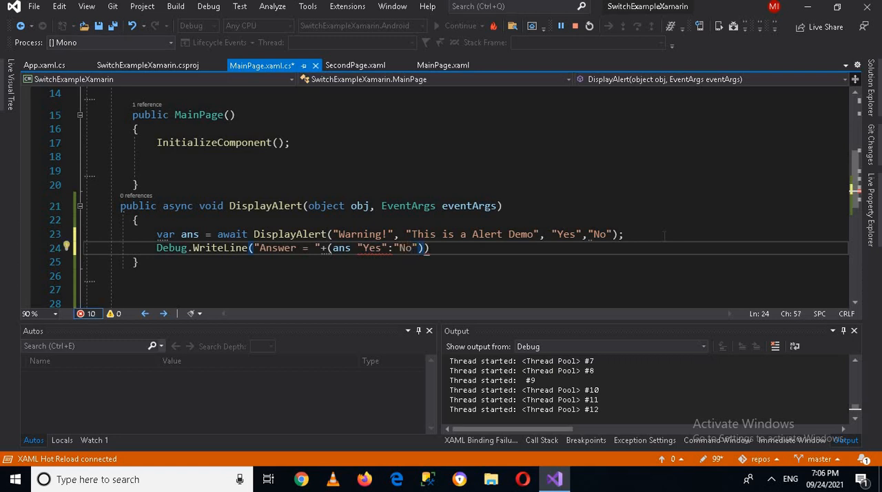
type(");")
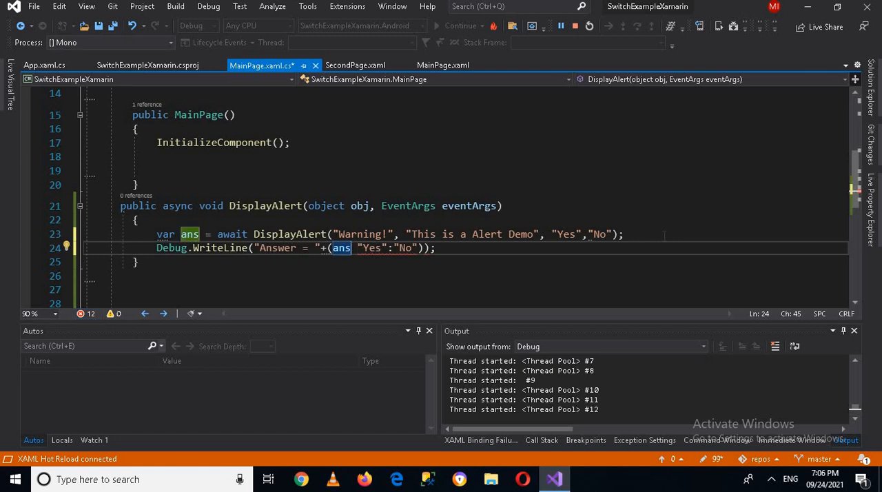
type("?")
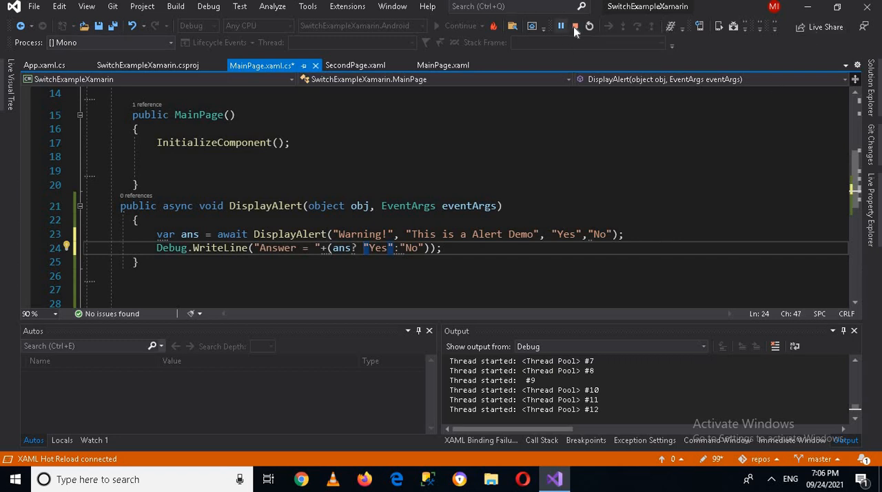
Restart debugging on the phone and answer the alert Yes, then No, checking the Output window.
left_click(575, 26)
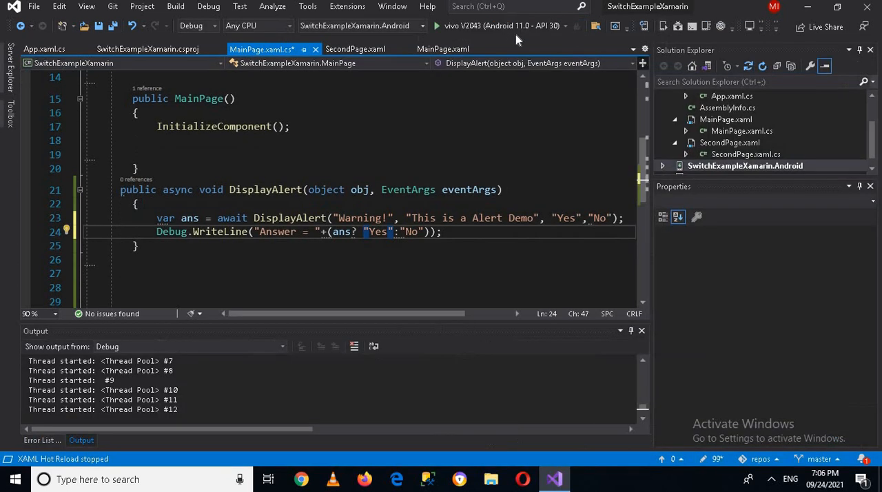
left_click(436, 25)
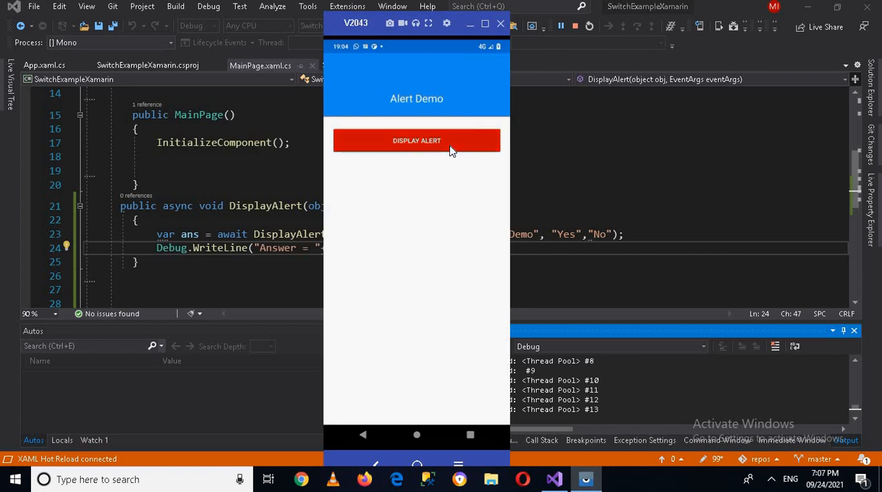
left_click(416, 140)
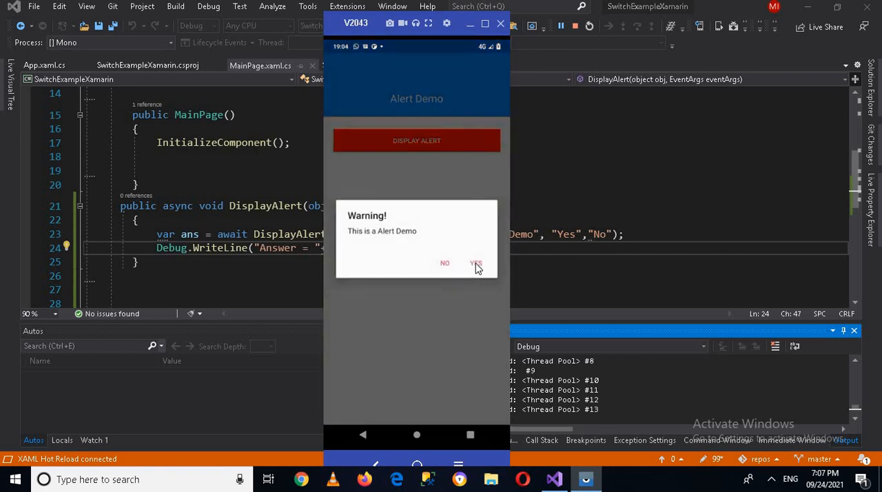
left_click(475, 263)
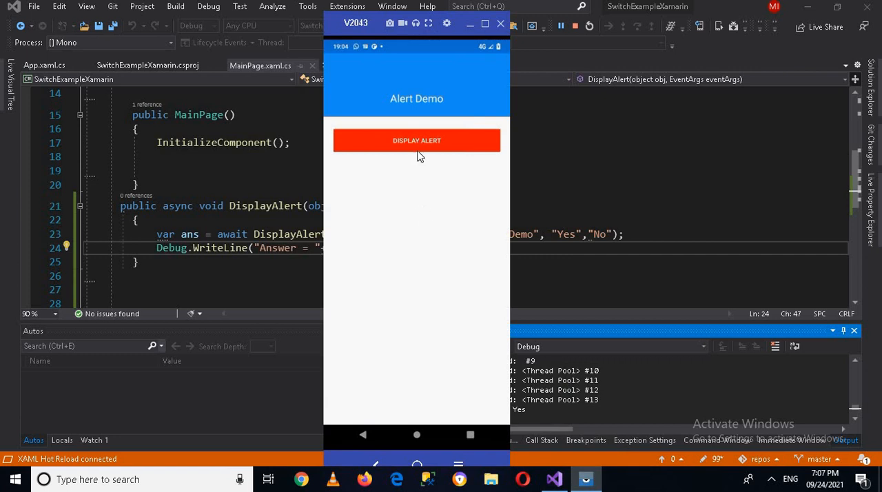
left_click(417, 140)
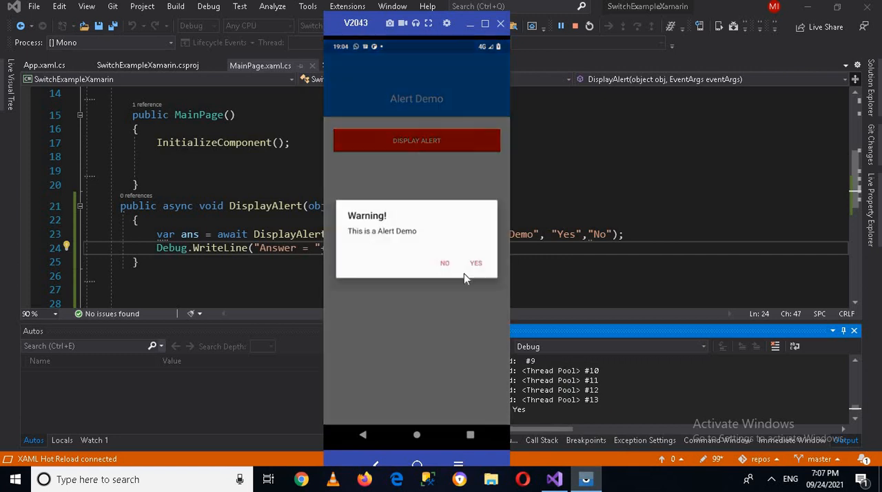
left_click(445, 263)
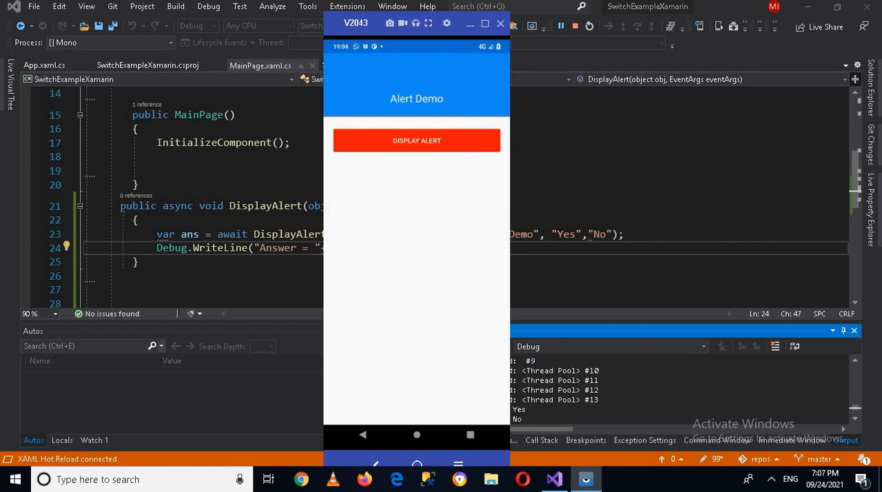